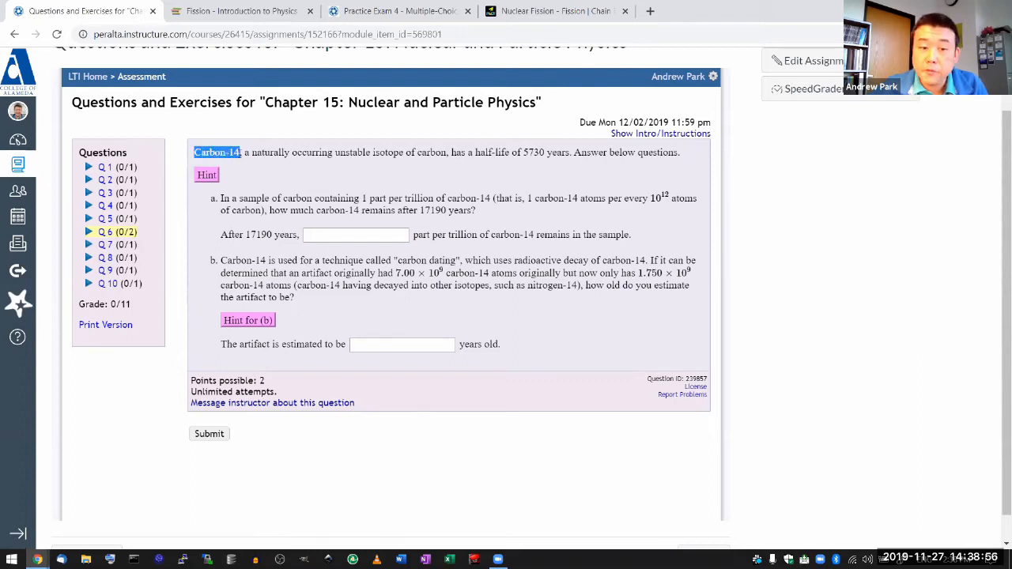
mouse_move(241, 153)
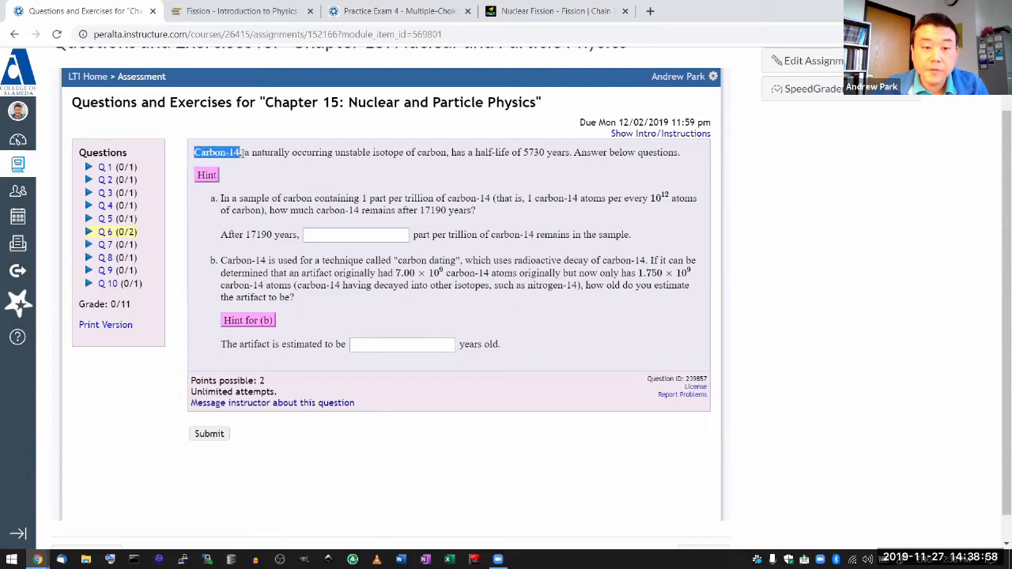
mouse_move(246, 161)
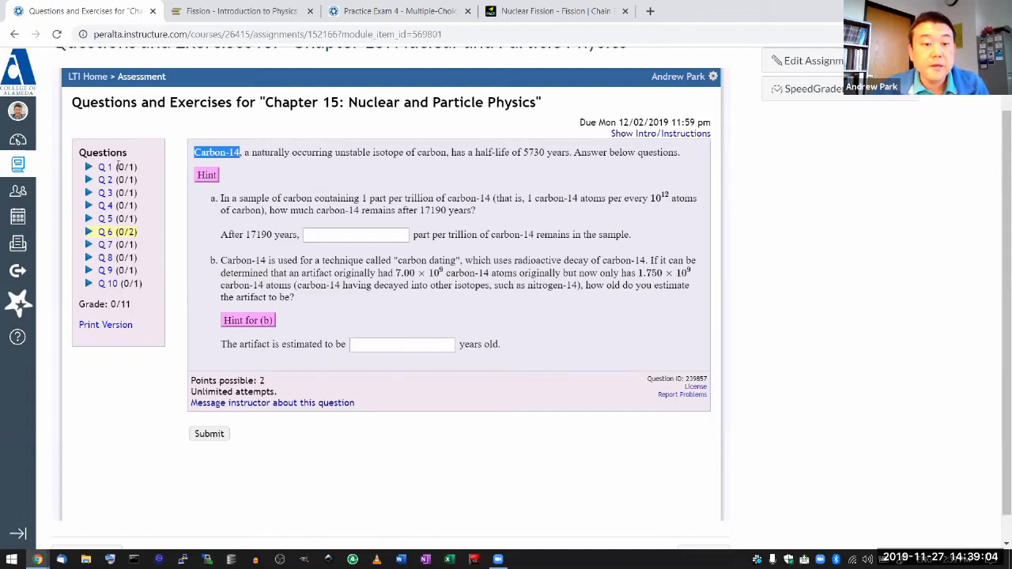
Reveal the carbon-14 hint and follow its link to Section 15.5 Half-Life and Activity
click(205, 174)
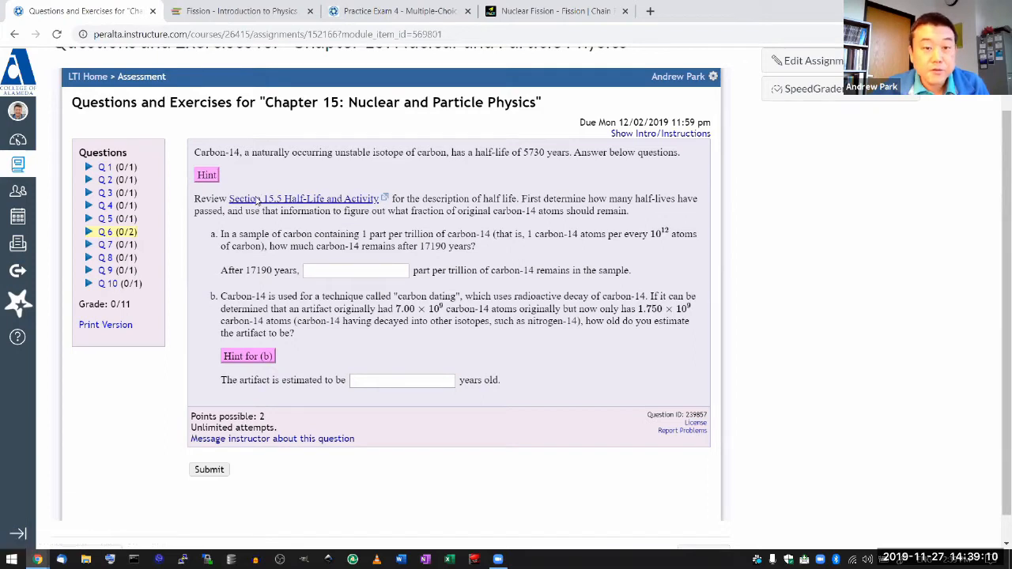
click(304, 199)
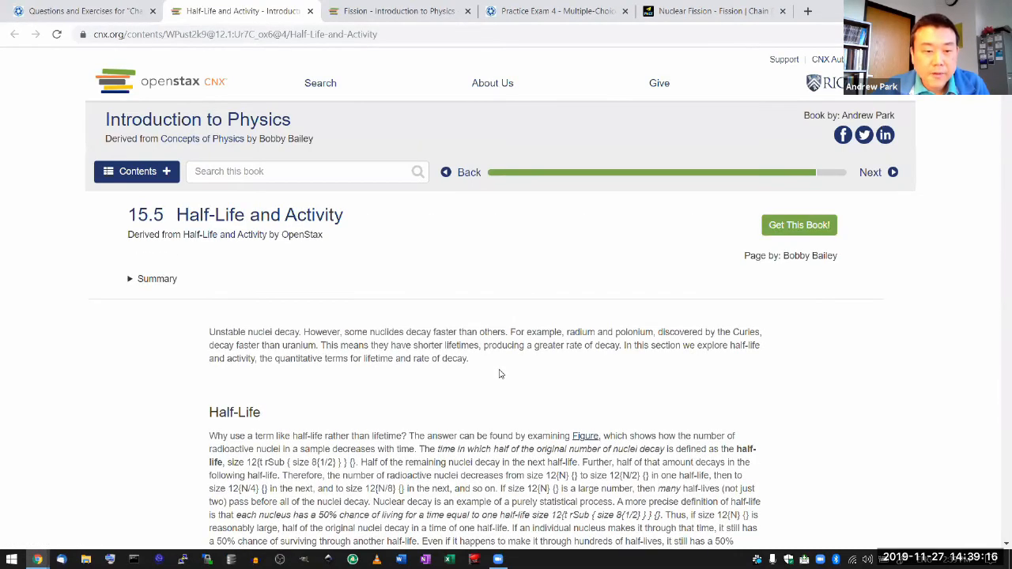
Scroll the Half-Life and Activity page down to the decay curve and its nuclide table
scroll(down, 3)
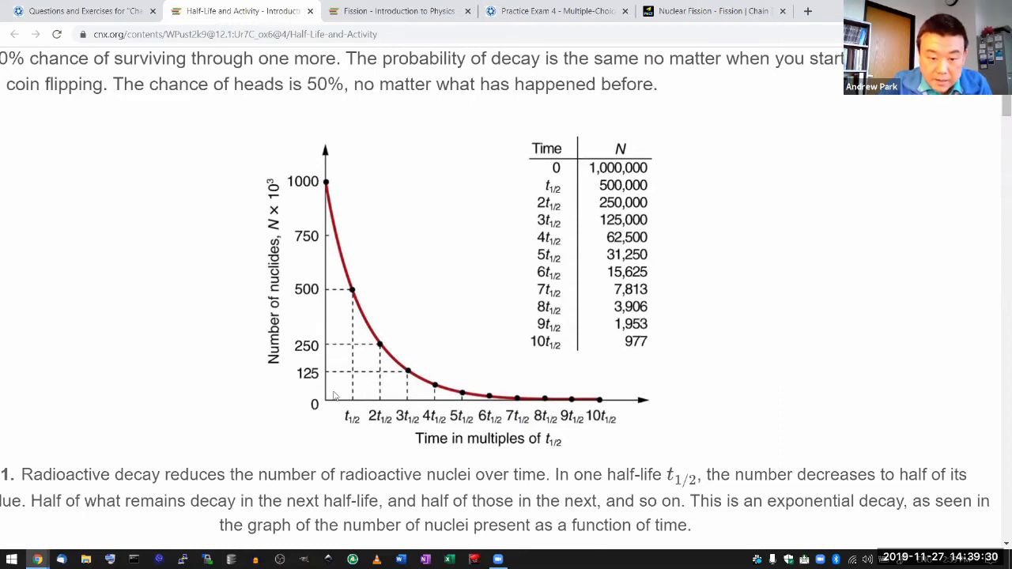
mouse_move(344, 411)
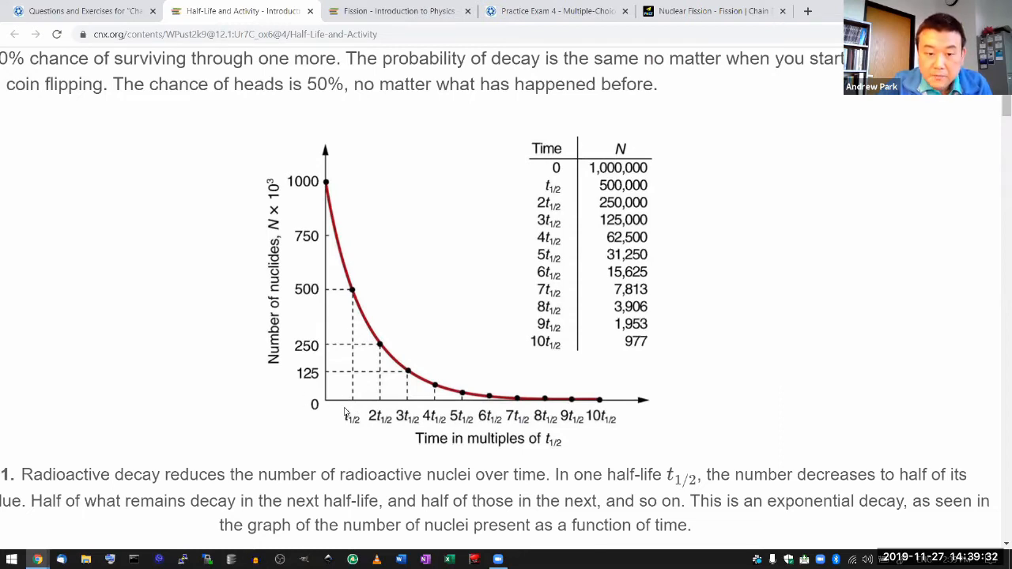
mouse_move(283, 182)
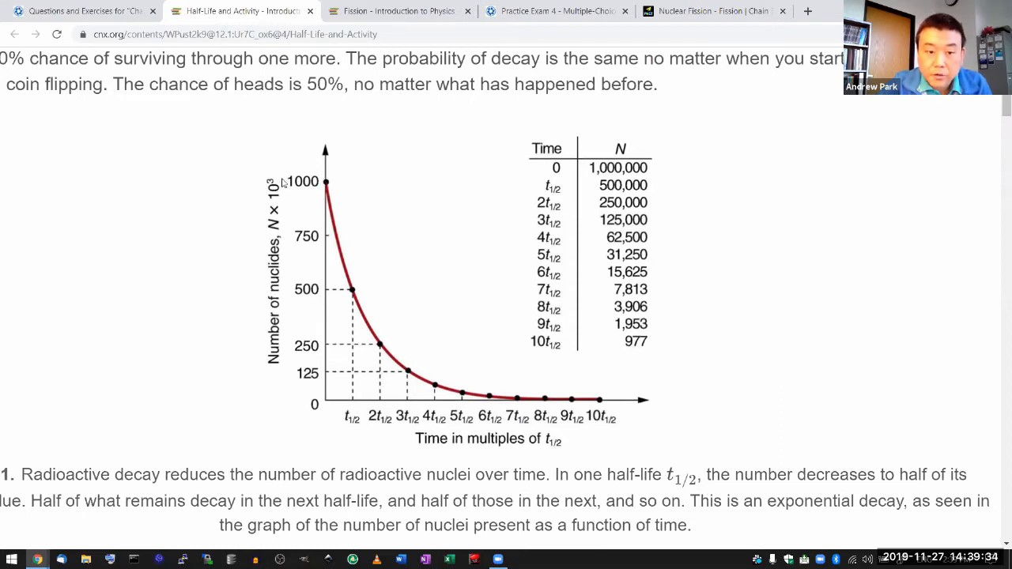
mouse_move(351, 379)
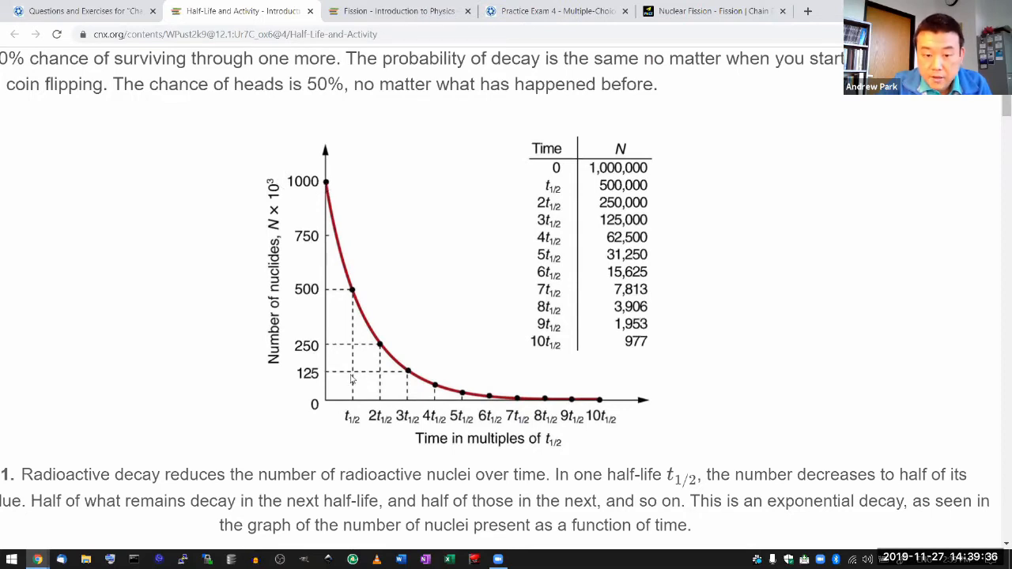
mouse_move(355, 298)
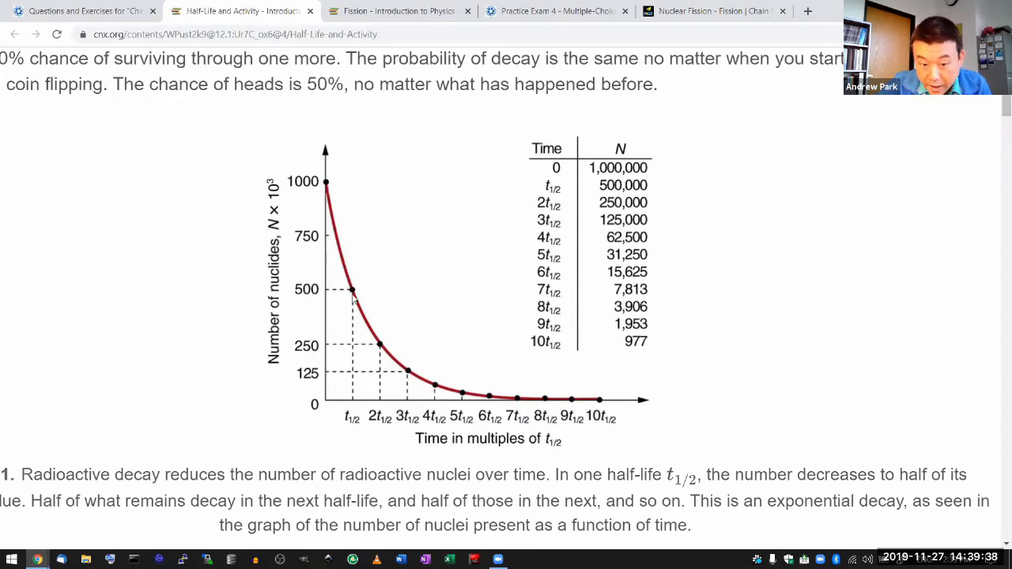
mouse_move(350, 330)
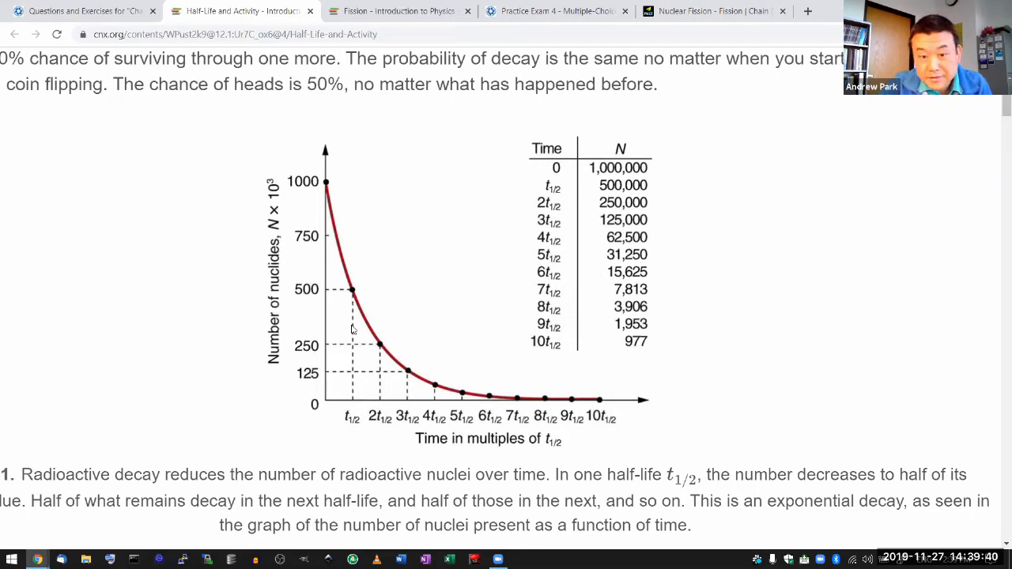
mouse_move(354, 411)
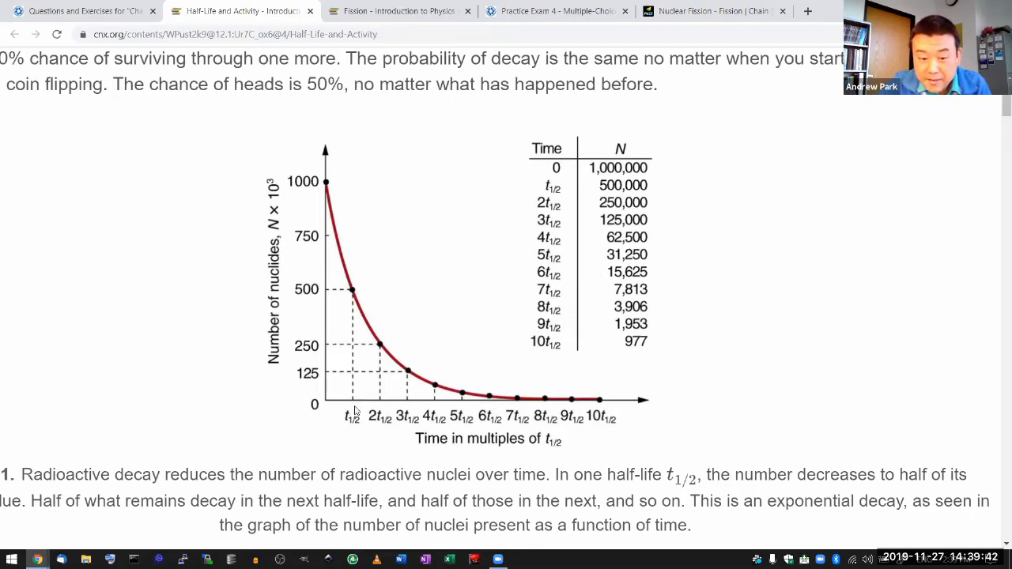
mouse_move(356, 304)
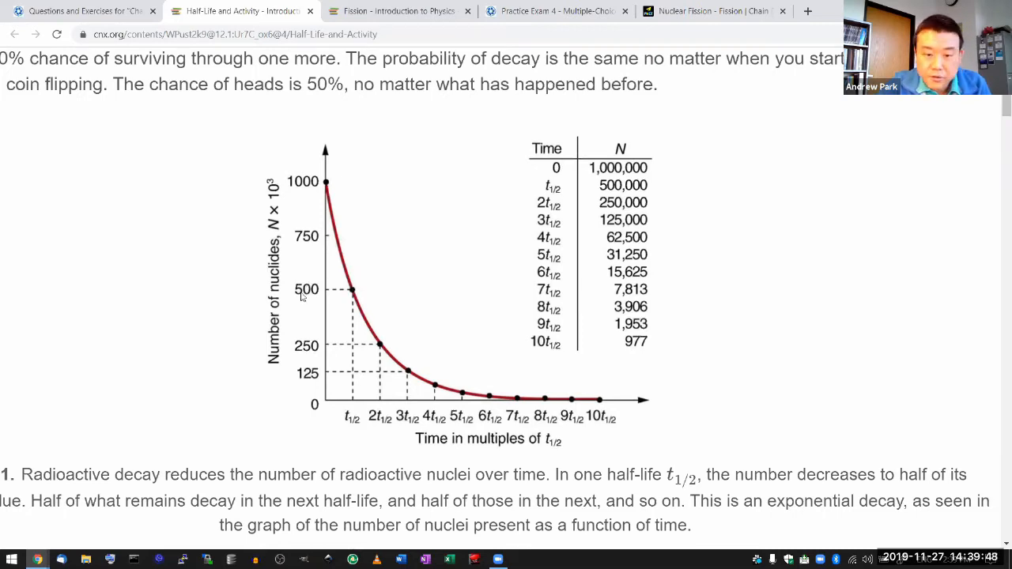
mouse_move(350, 291)
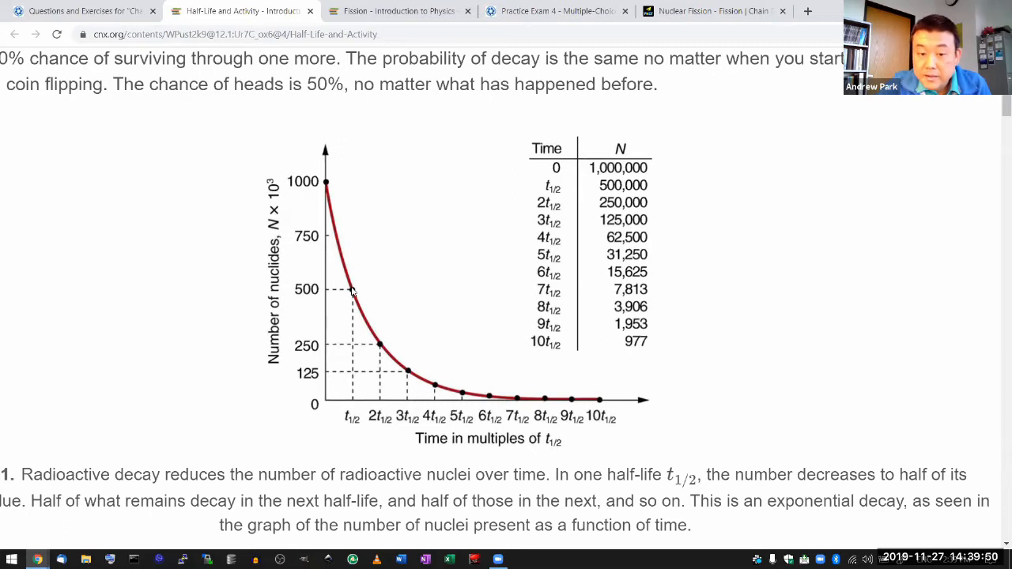
mouse_move(381, 349)
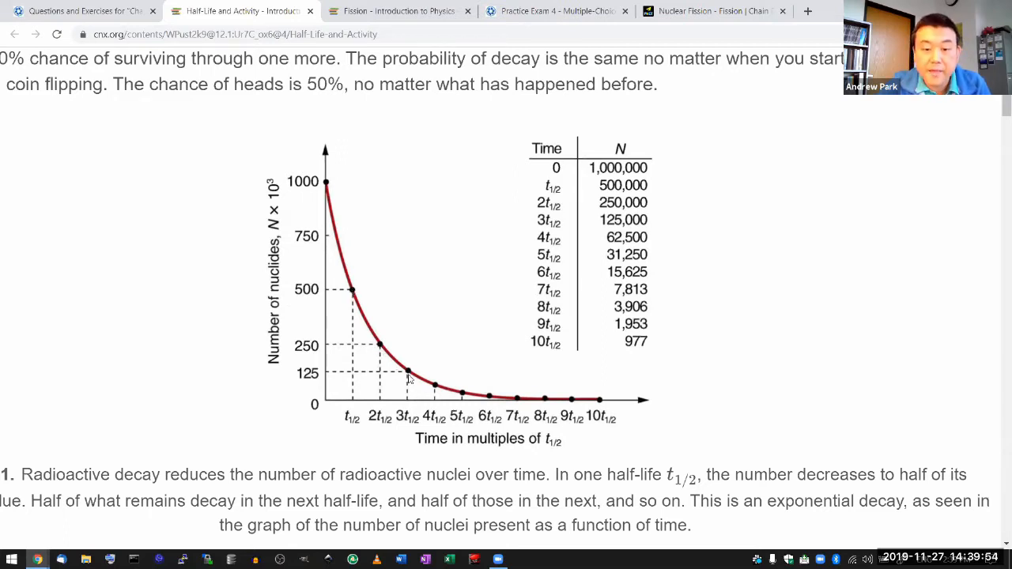
mouse_move(338, 199)
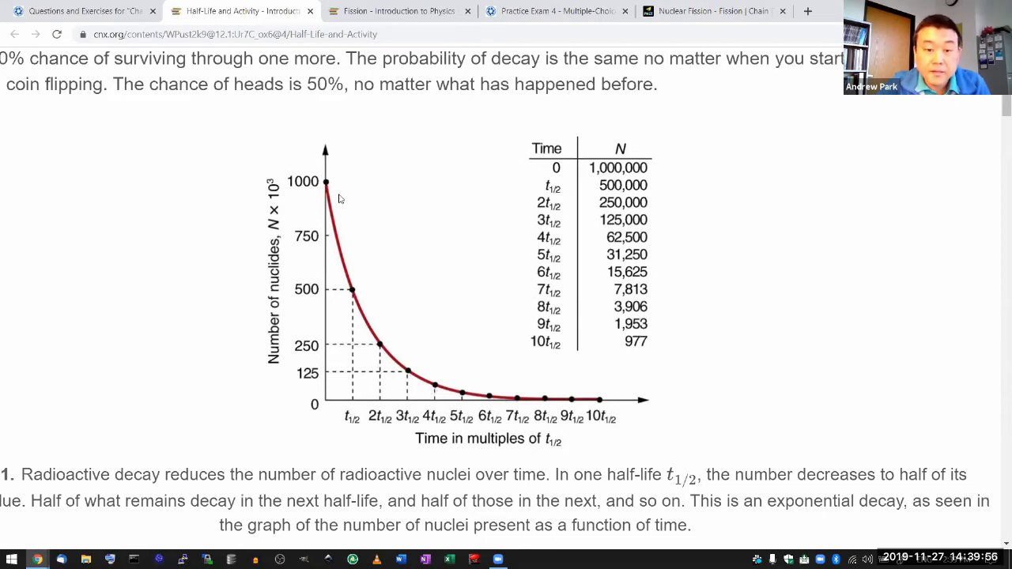
mouse_move(387, 354)
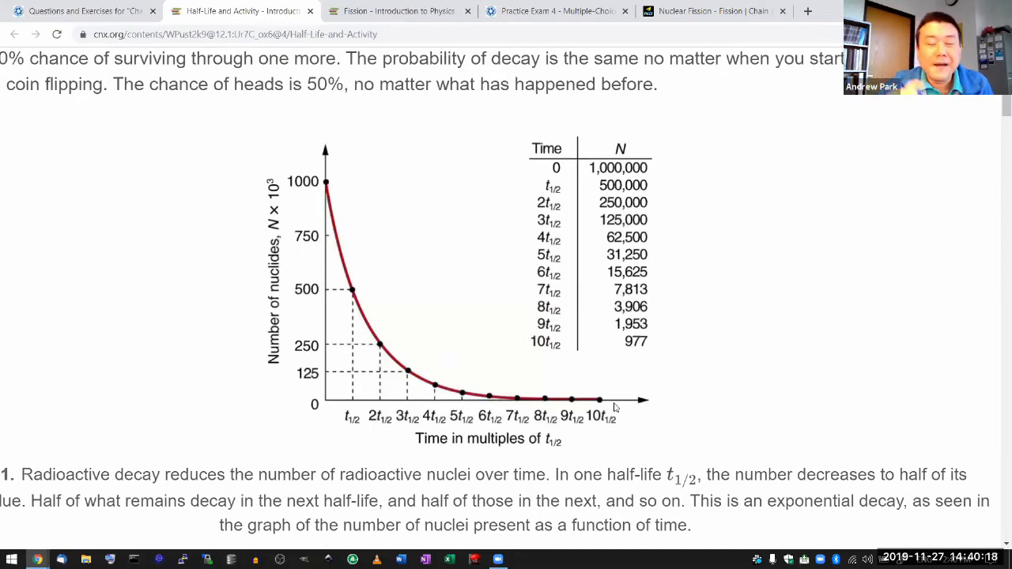
mouse_move(379, 399)
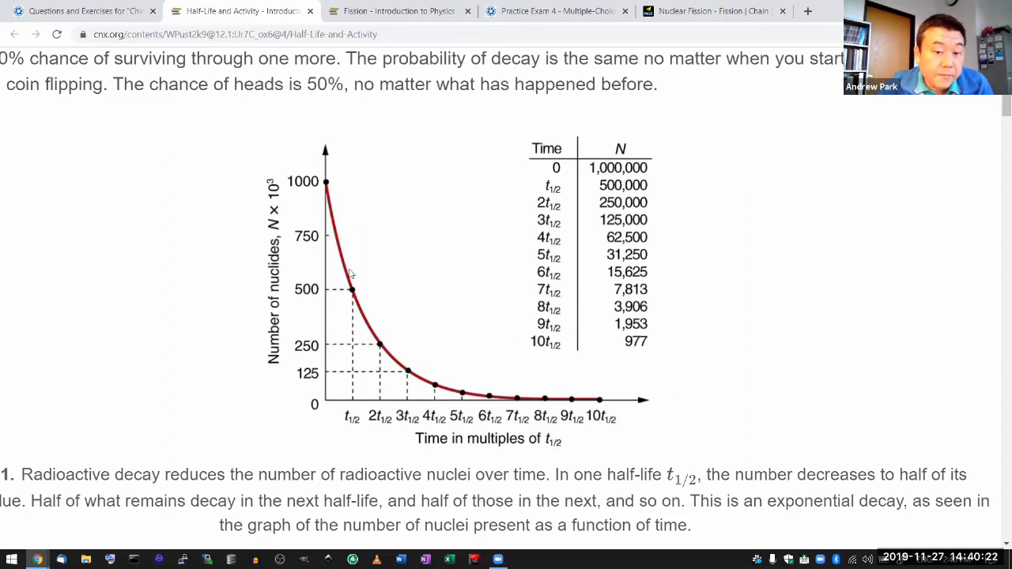
mouse_move(353, 354)
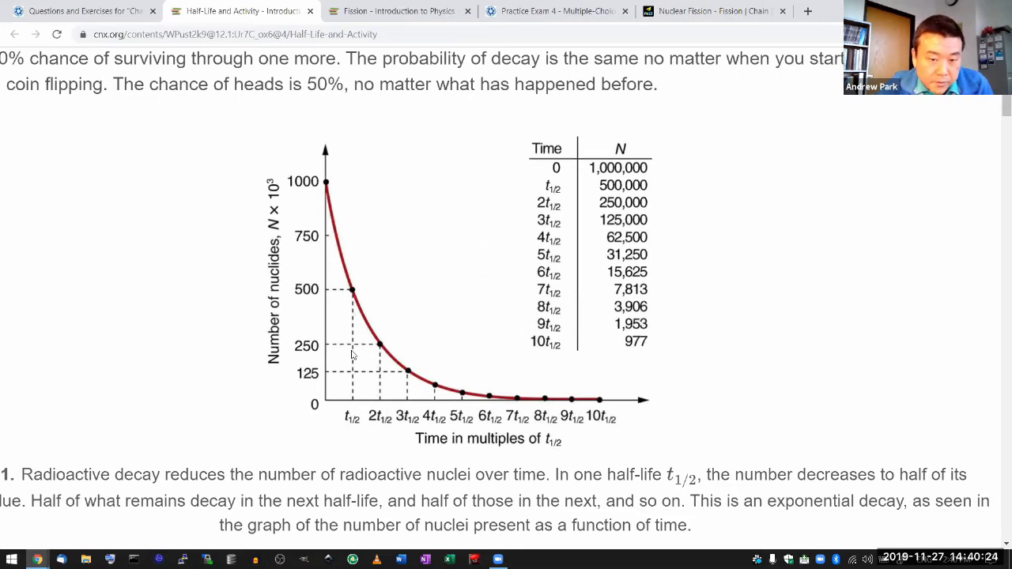
mouse_move(362, 419)
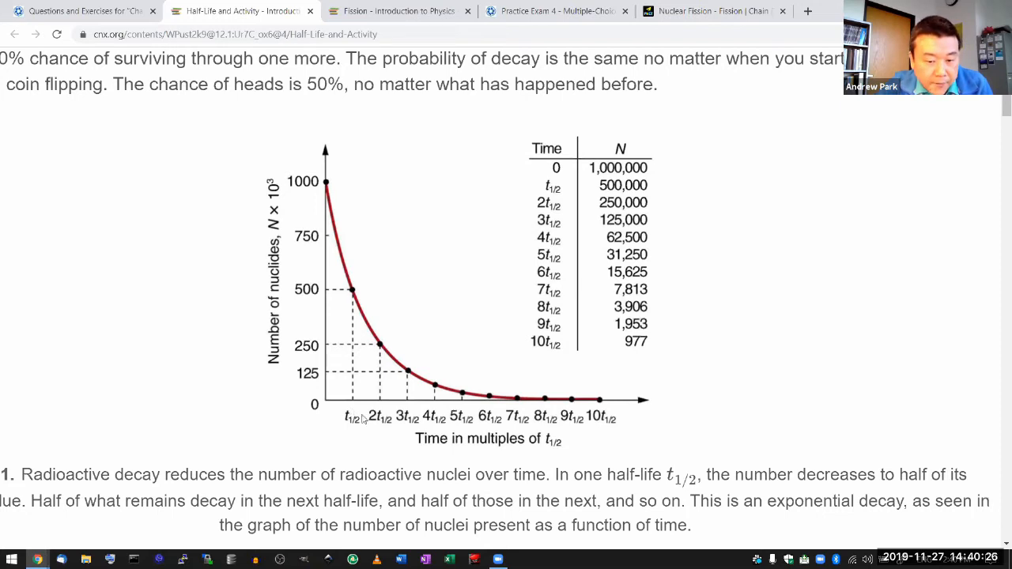
mouse_move(324, 291)
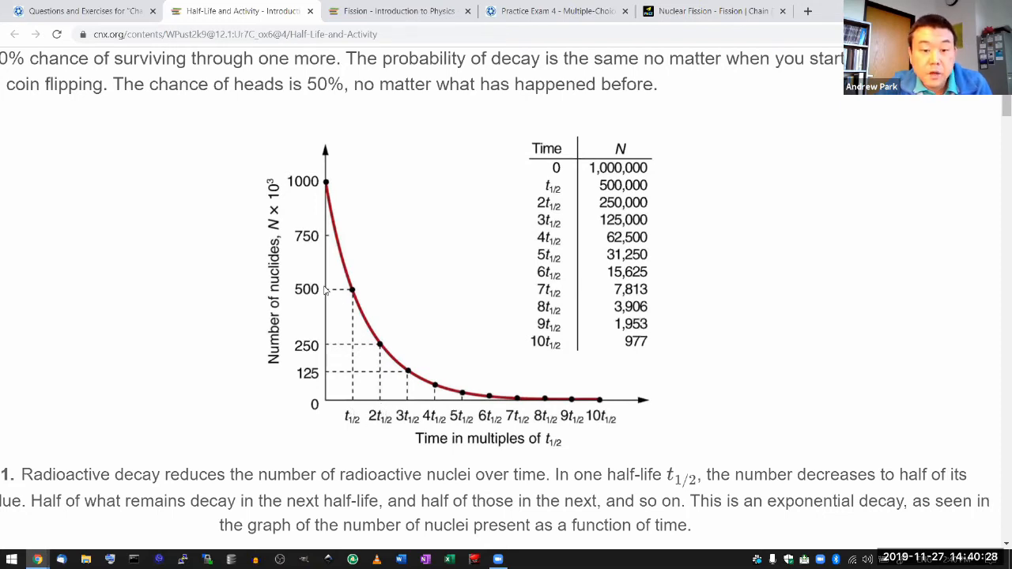
mouse_move(357, 312)
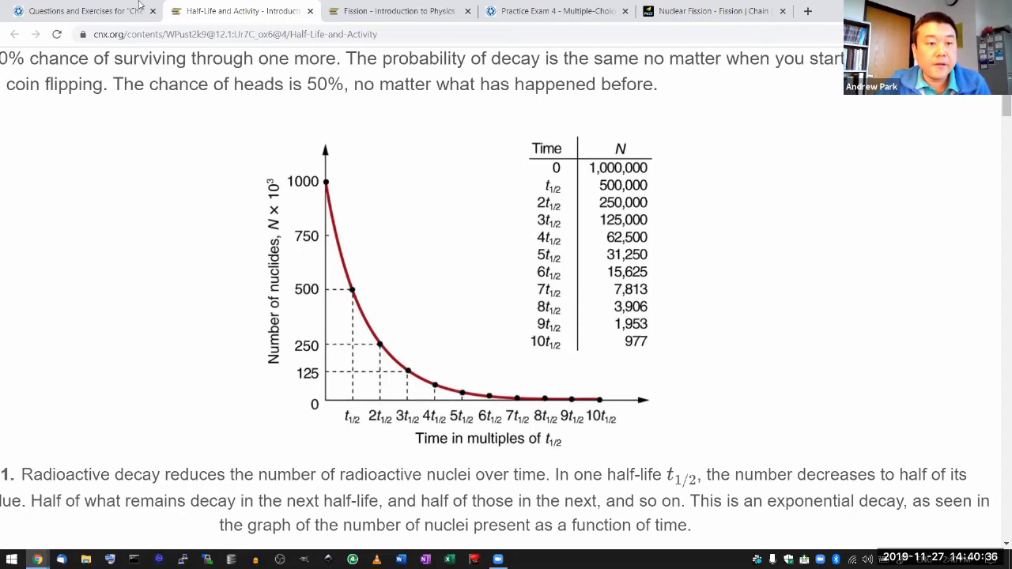
Switch back to the Canvas tab with the carbon-14 question
click(79, 10)
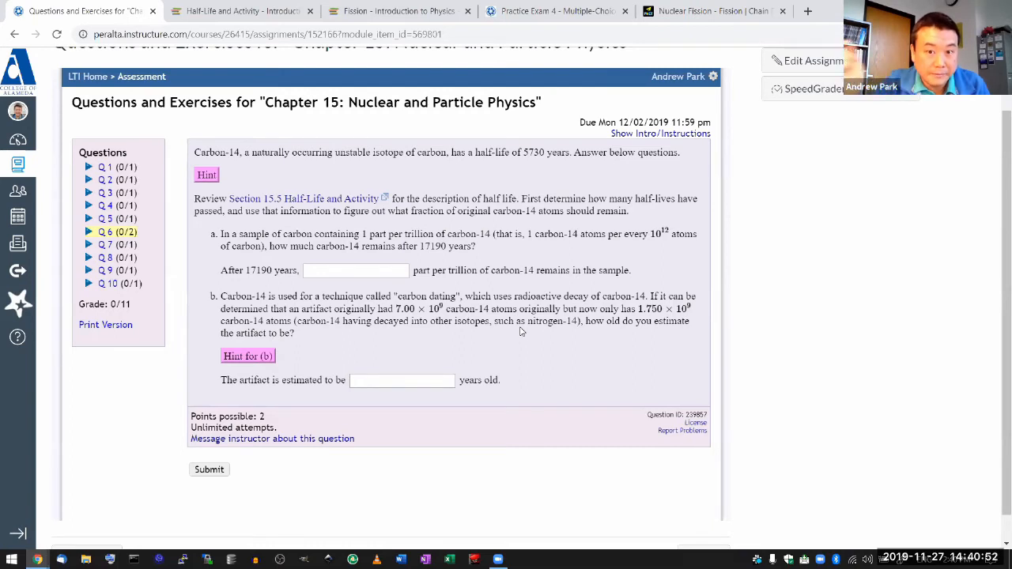
mouse_move(561, 247)
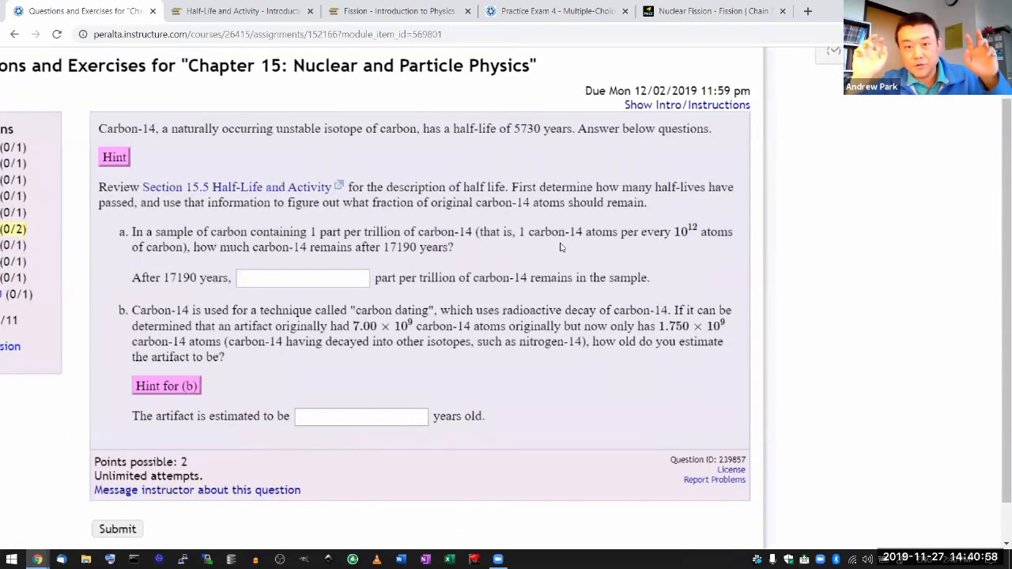
mouse_move(477, 255)
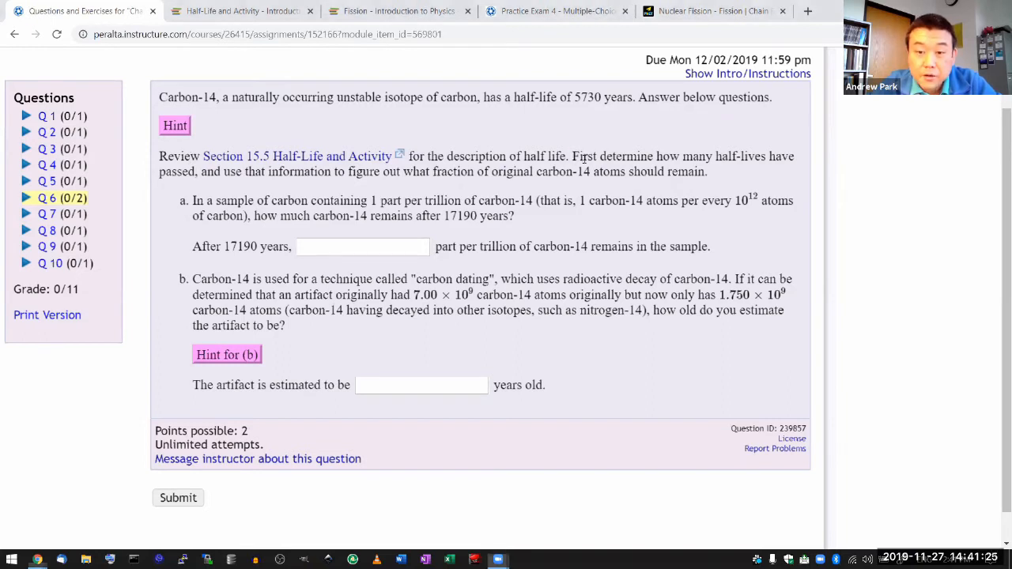
Collapse the hint and underline '1 part' and '17190 years' in red
drag(573, 157, 708, 171)
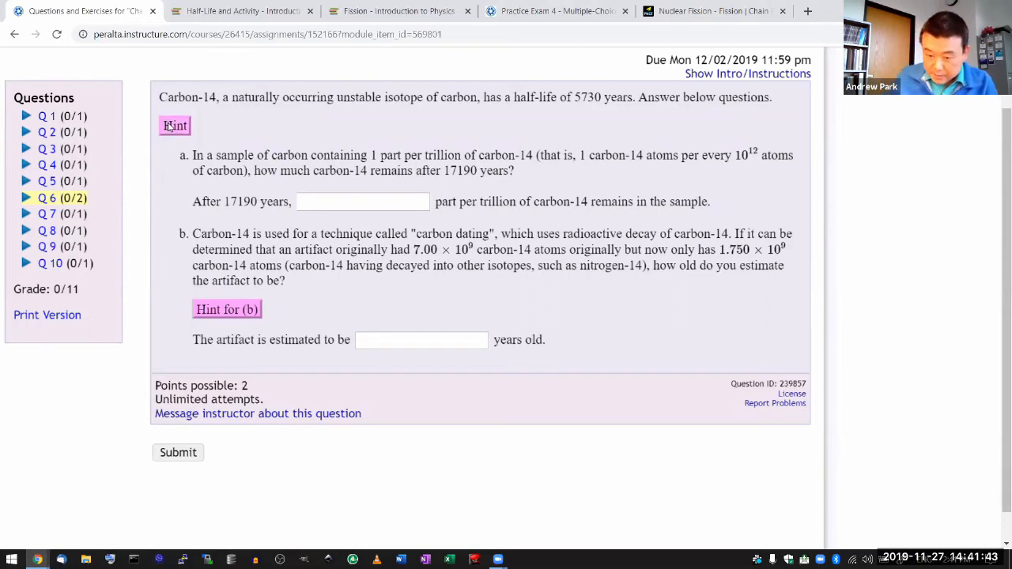
mouse_move(891, 474)
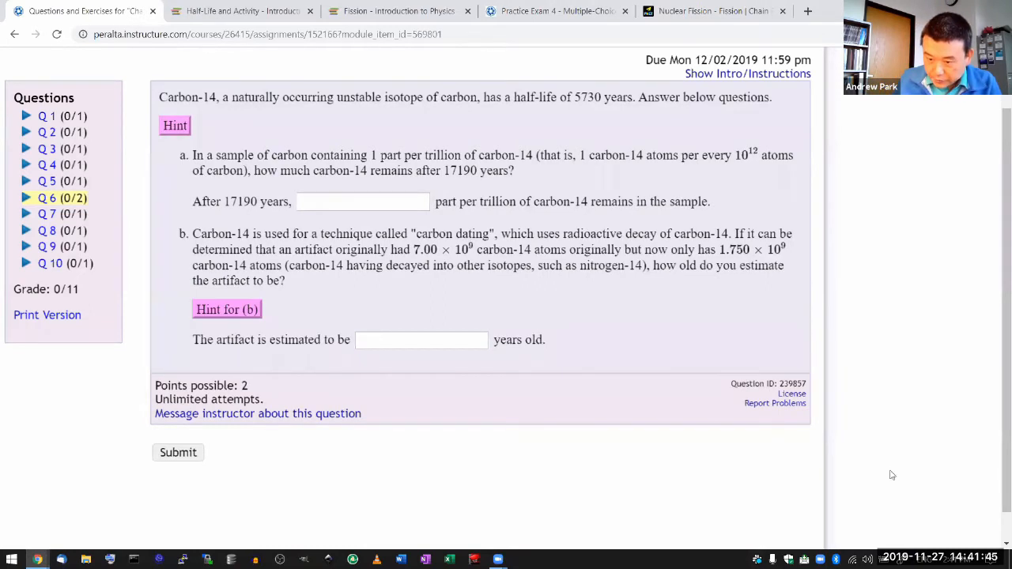
mouse_move(877, 443)
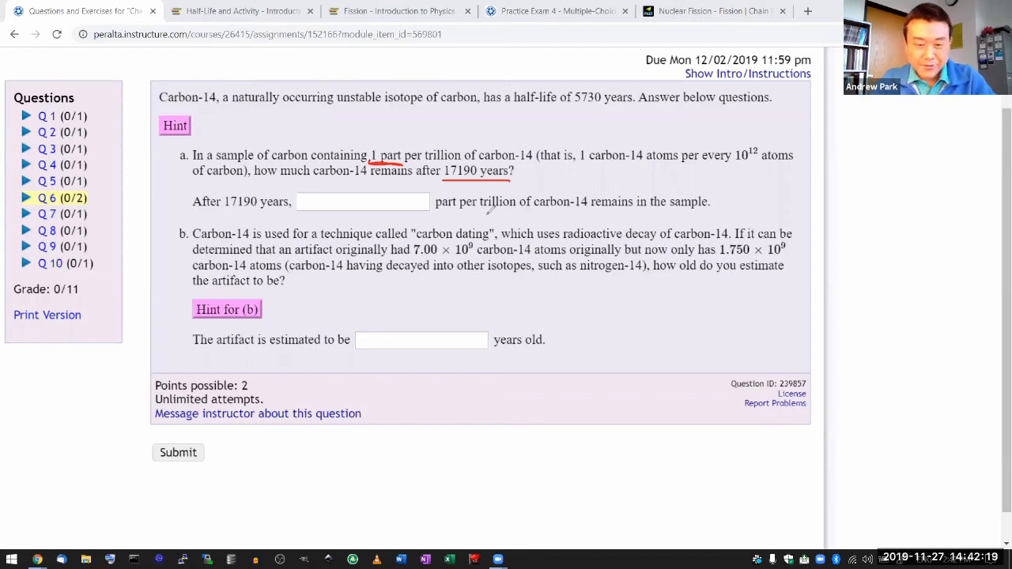
Launch Calculator and compute 17190 ÷ 5730 = 3 half-lives
text(calculator)
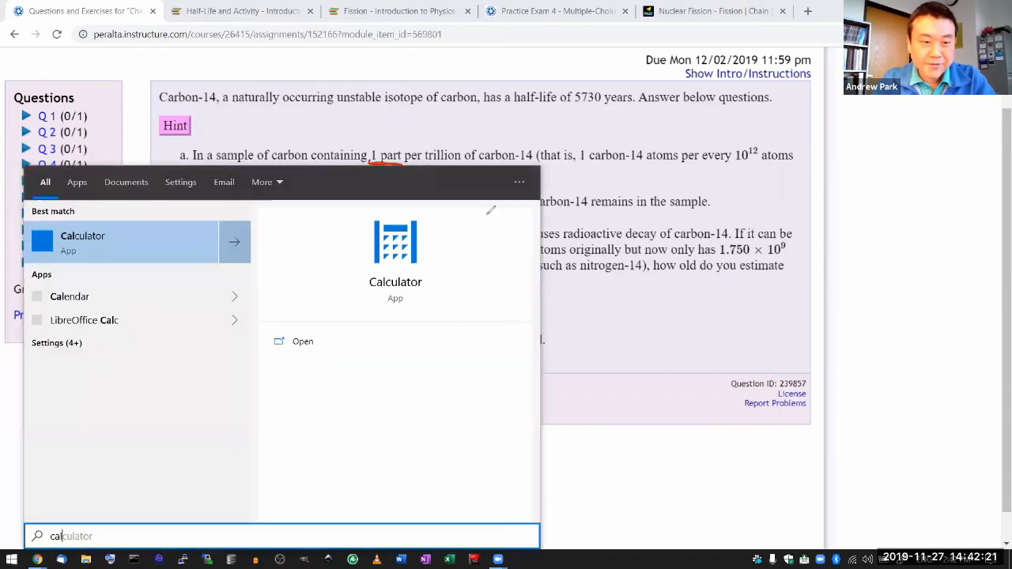
click(82, 240)
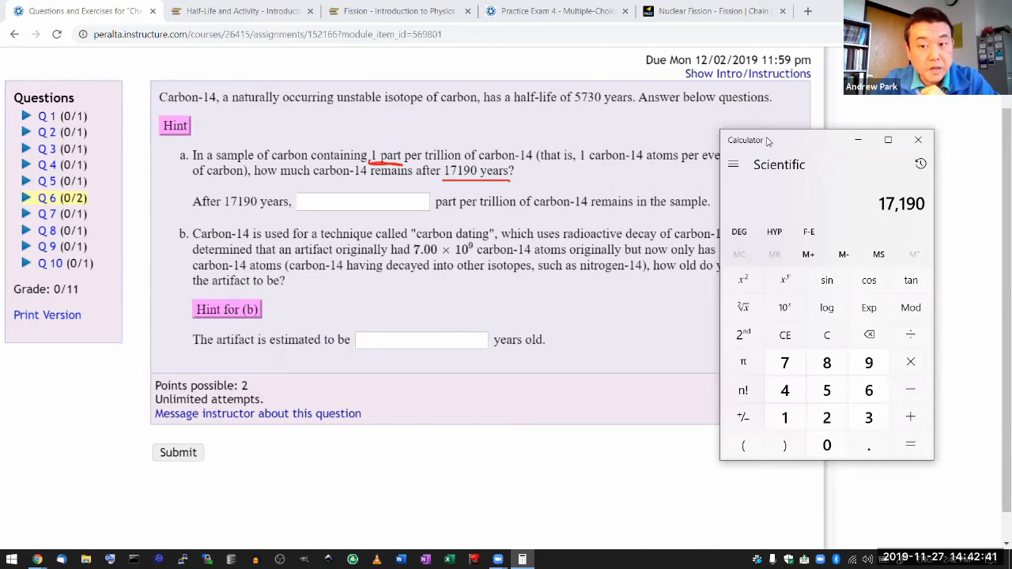
click(910, 335)
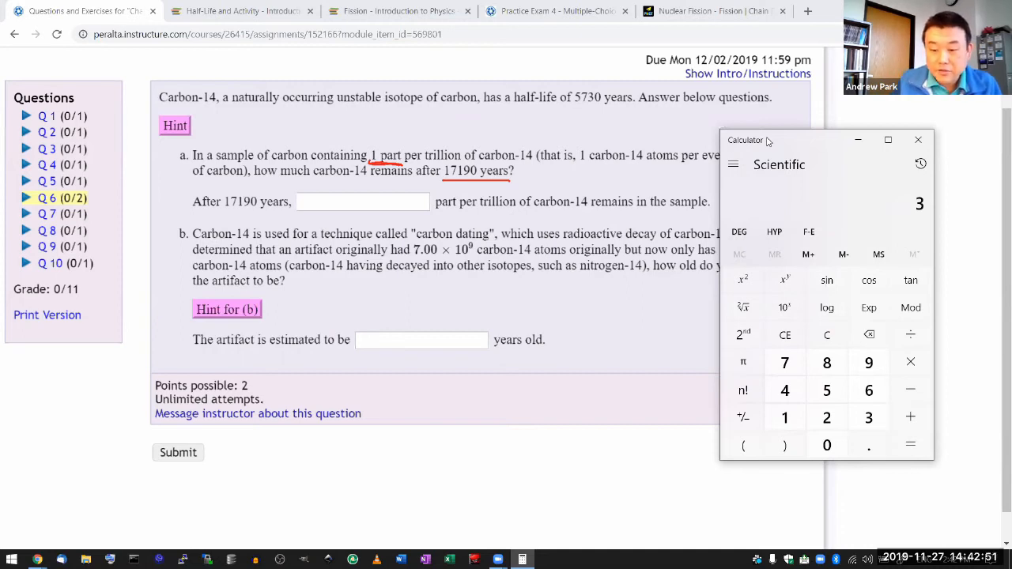
mouse_move(253, 114)
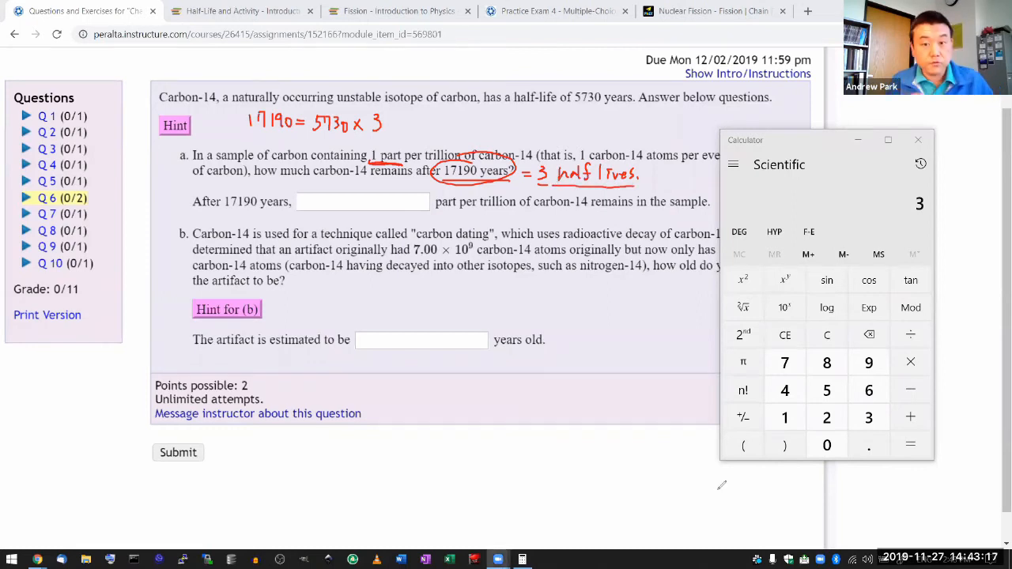
mouse_move(718, 494)
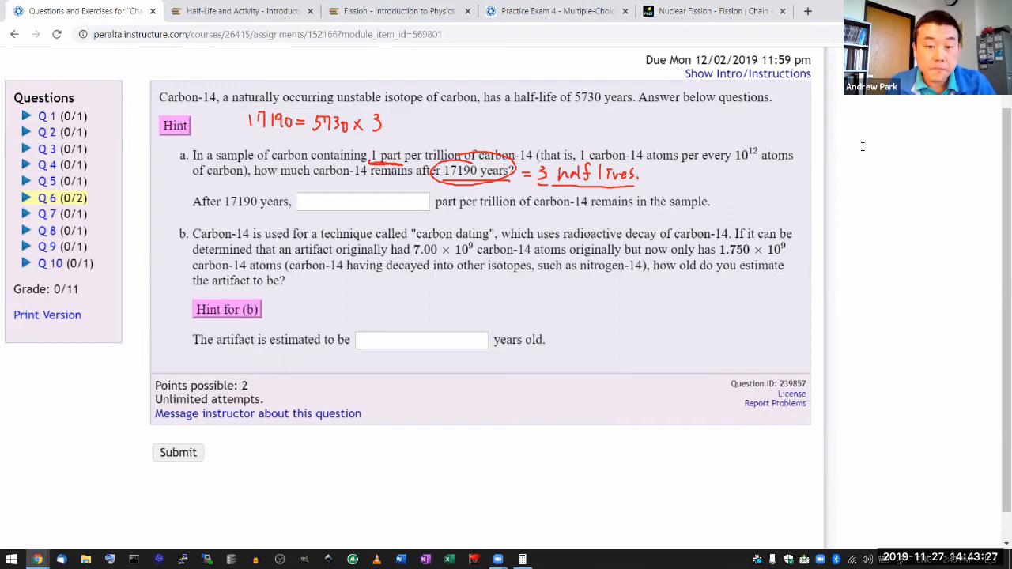
mouse_move(863, 150)
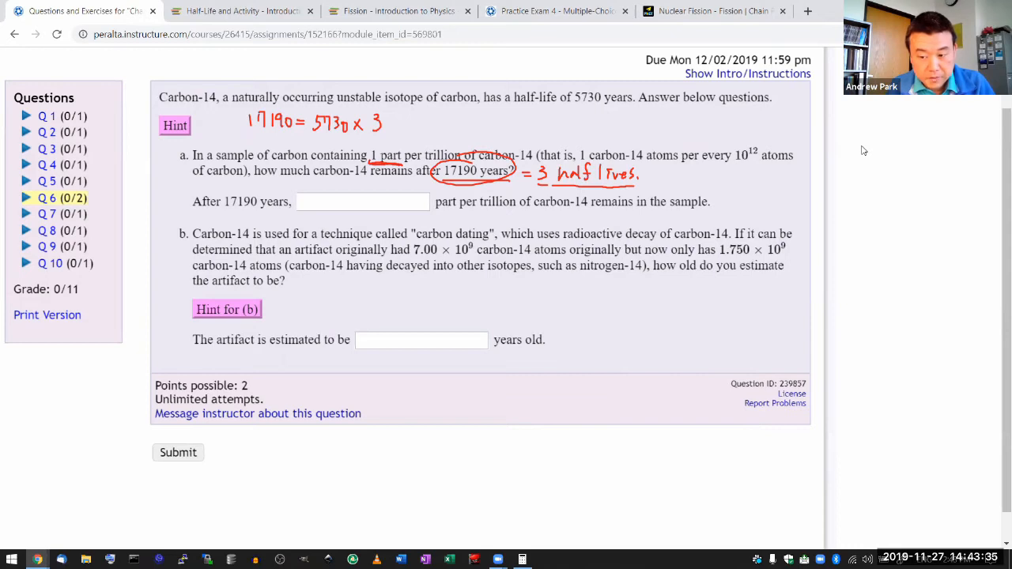
mouse_move(880, 458)
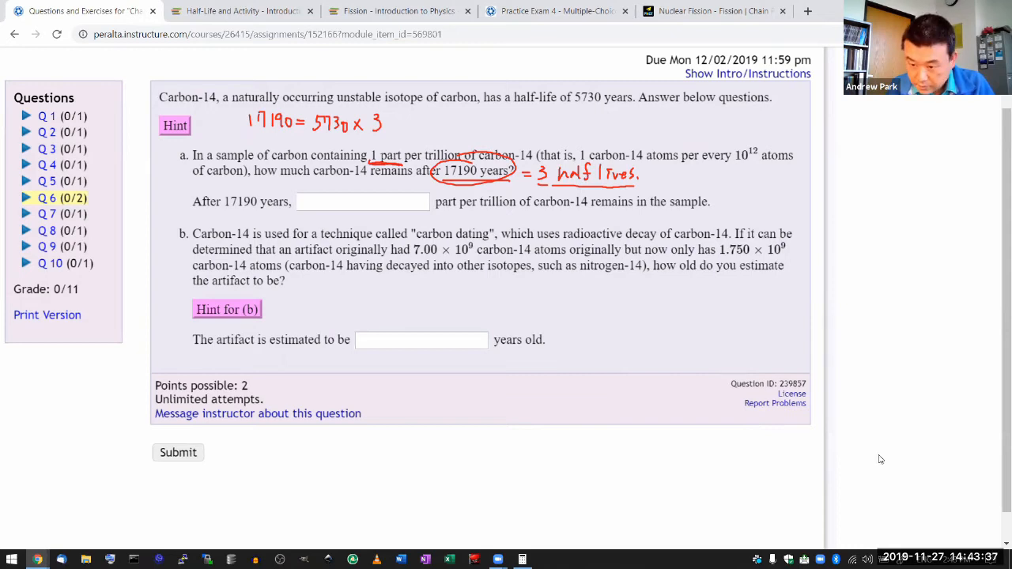
mouse_move(917, 462)
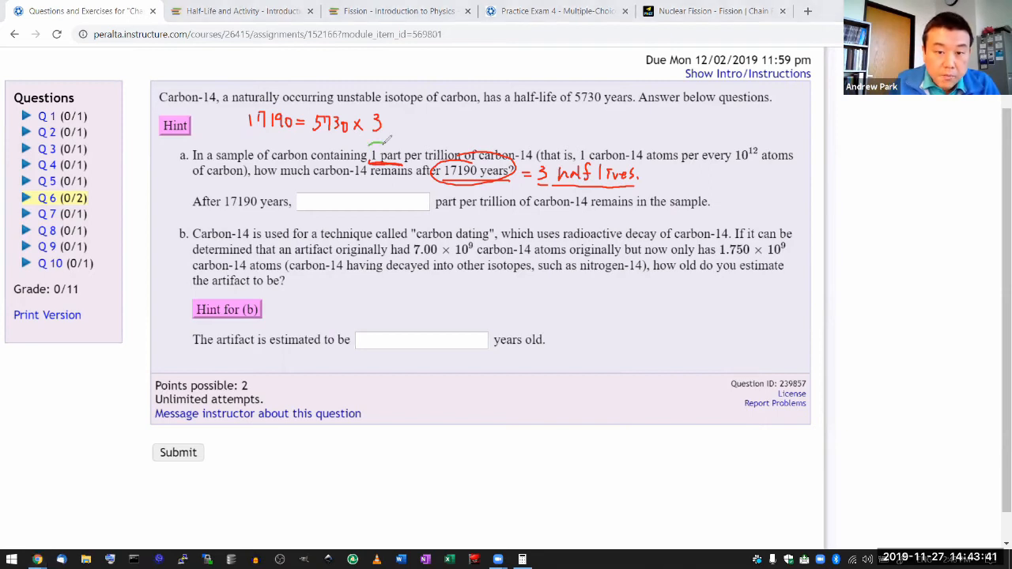
Circle the 1 part start and mark halving to 0.5 then 0.25 ppt per half-life
drag(363, 155, 462, 166)
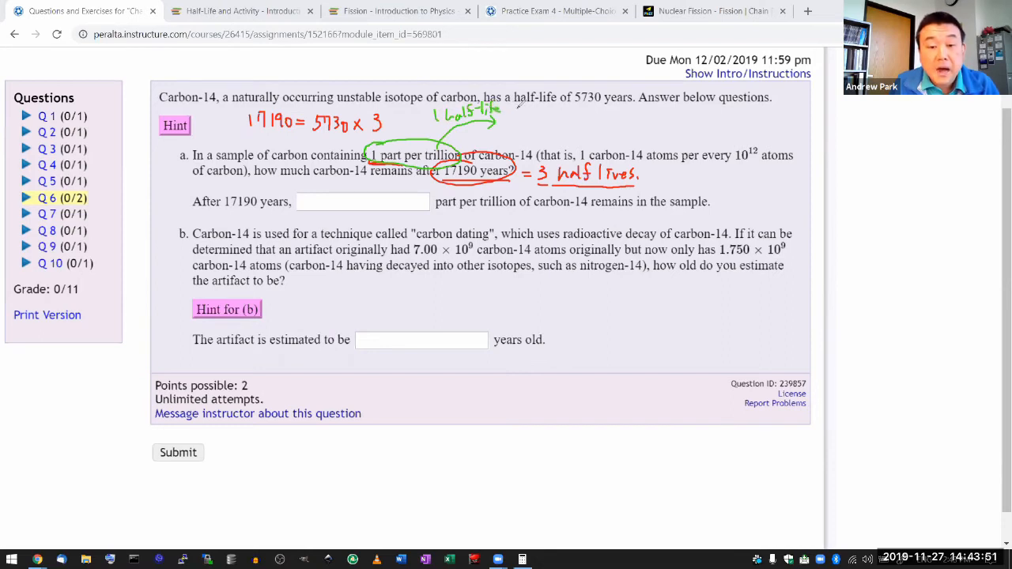
mouse_move(541, 126)
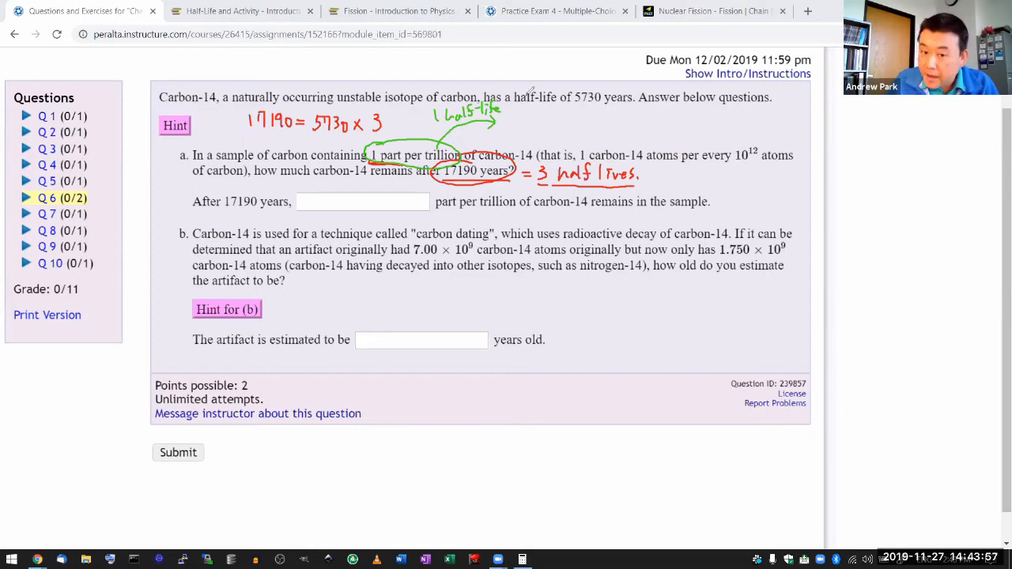
mouse_move(536, 140)
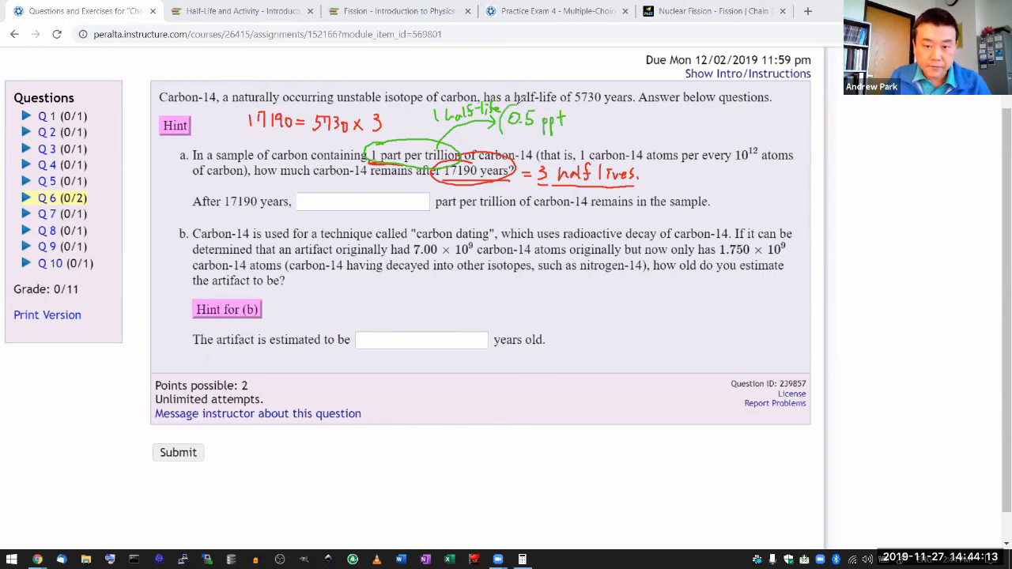
drag(506, 118, 576, 119)
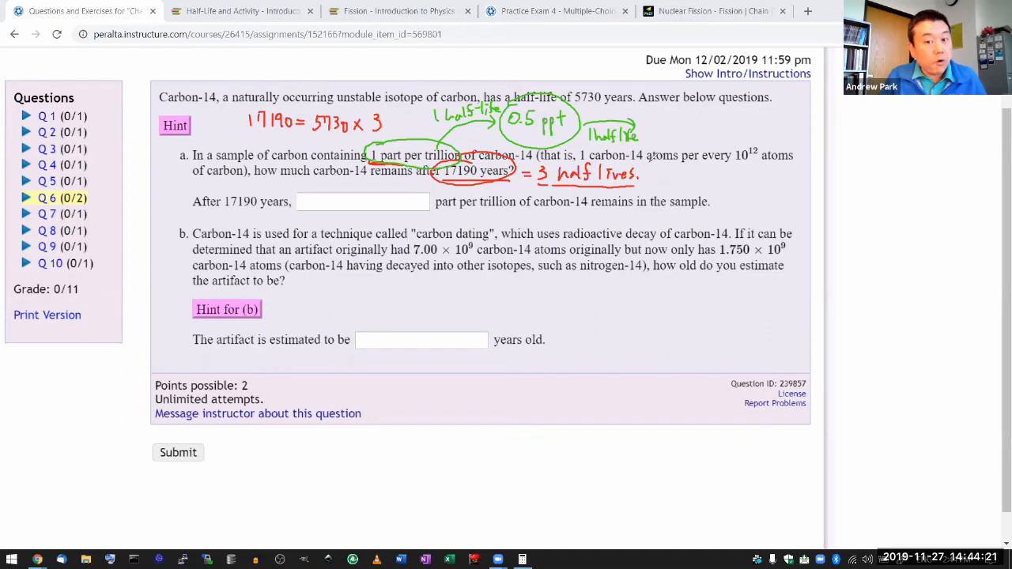
mouse_move(667, 111)
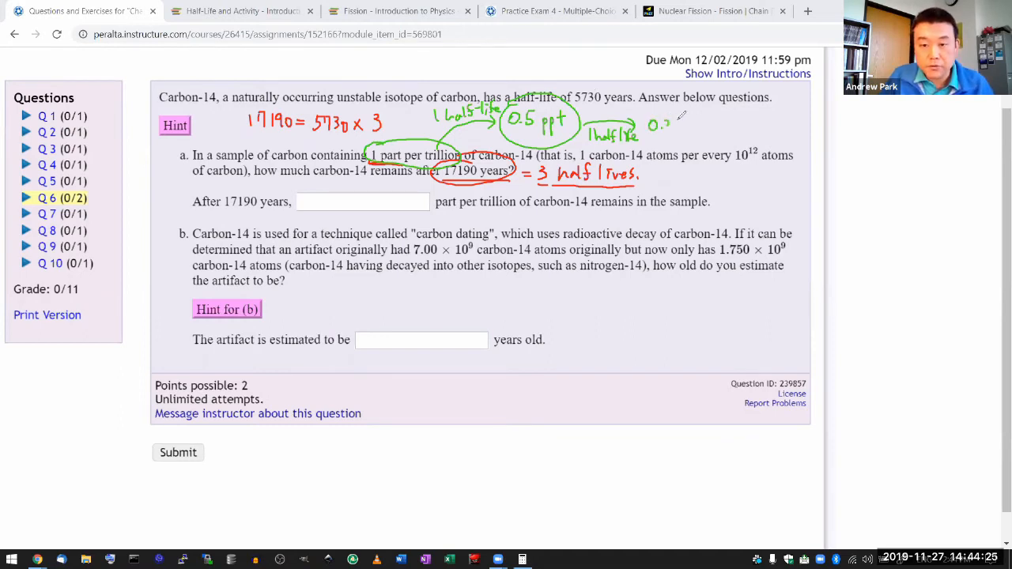
drag(651, 126, 695, 133)
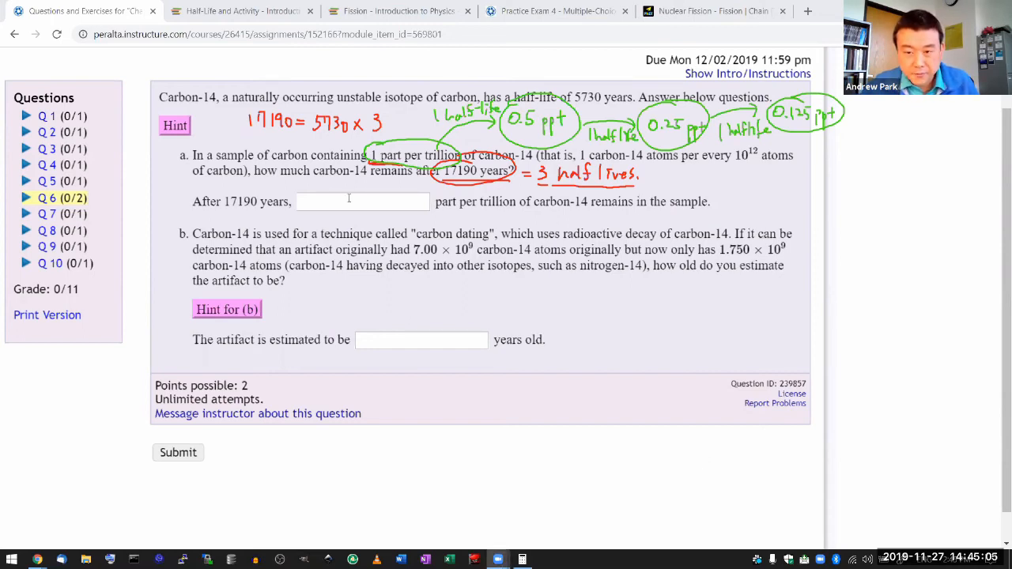
Enter 0.125 parts per trillion in the part a answer box
click(361, 200)
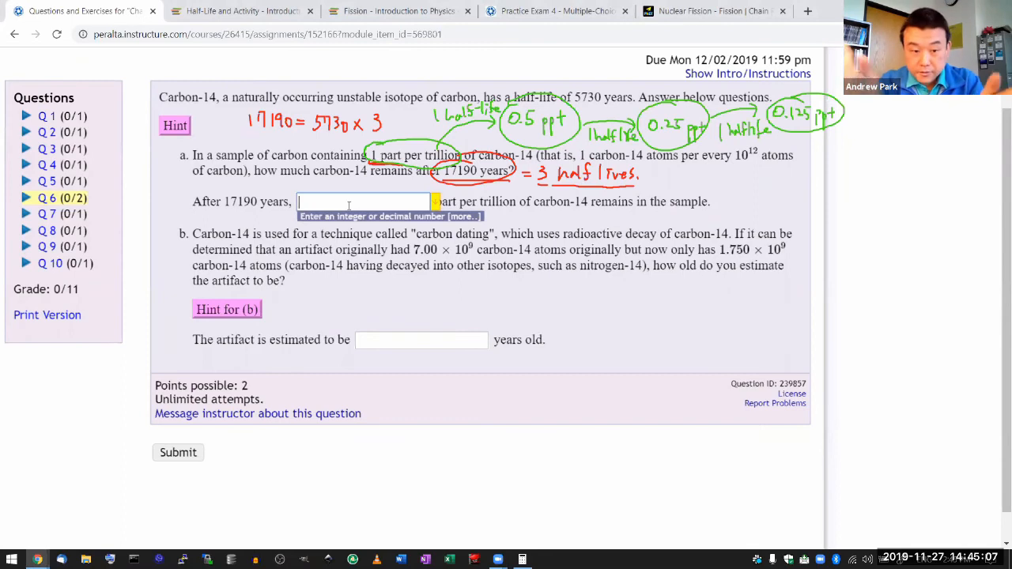
text(0)
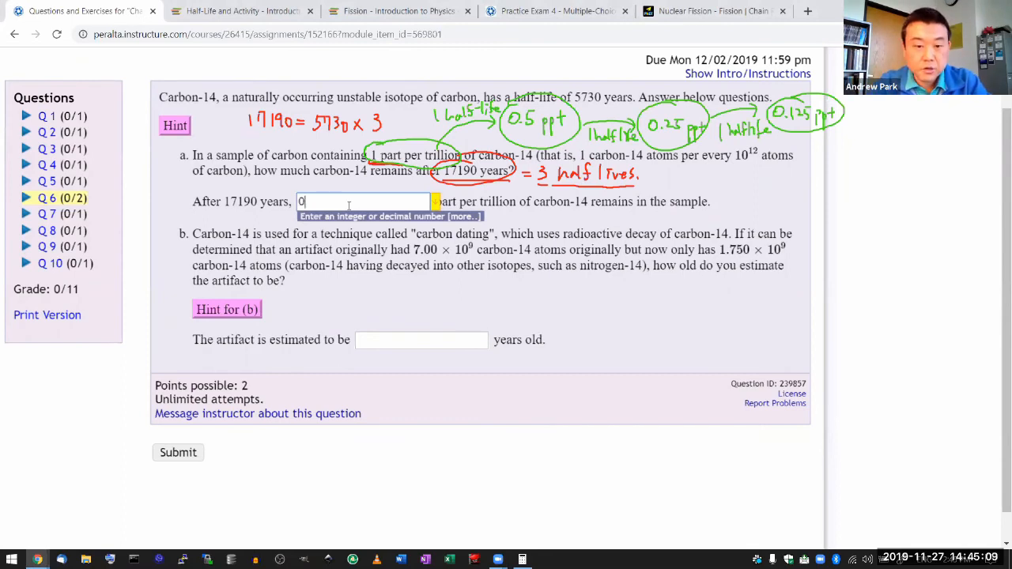
text(.125)
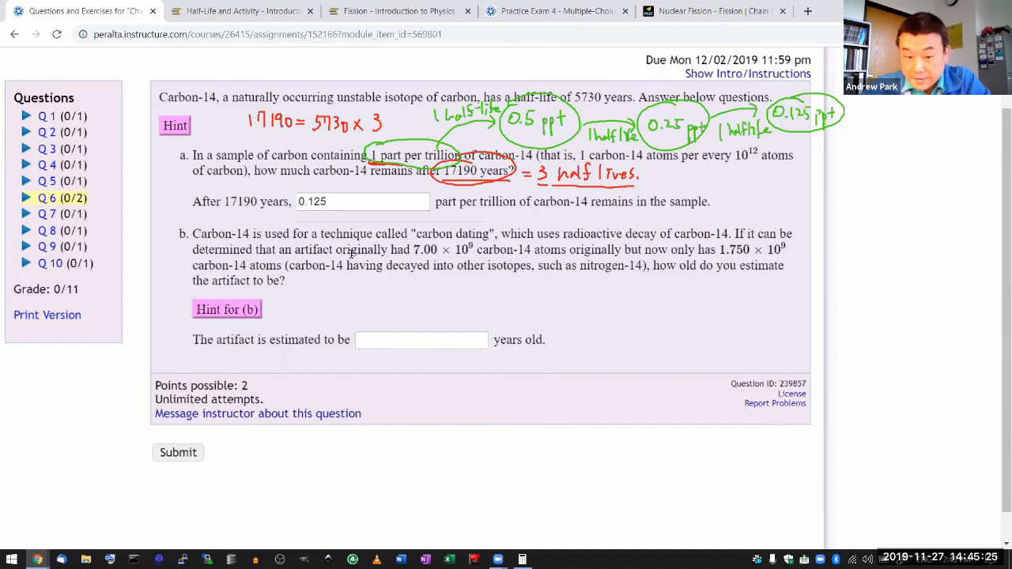
mouse_move(458, 256)
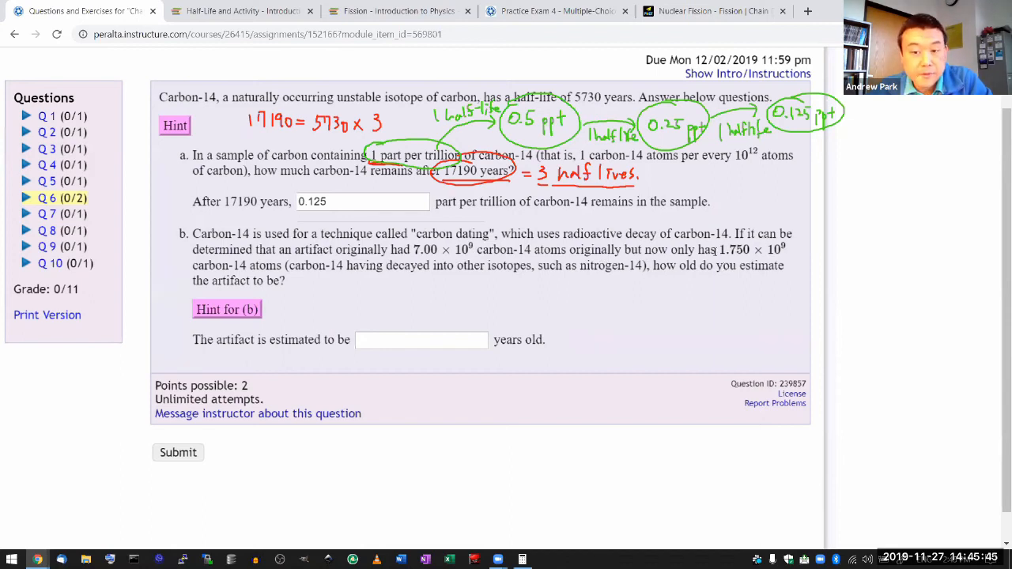
mouse_move(800, 237)
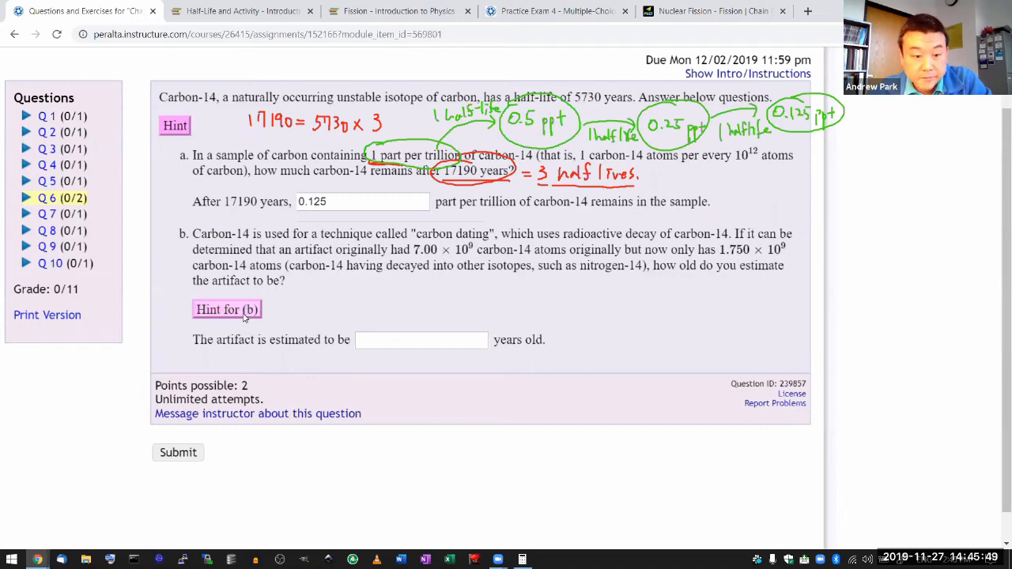
Expand the part b hint to read it, then collapse it again
click(228, 308)
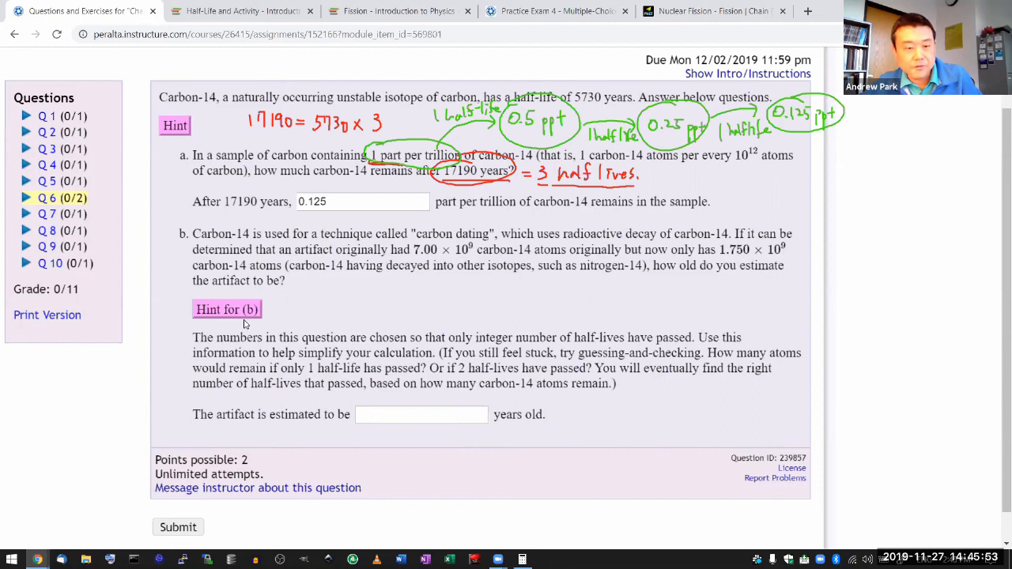
click(227, 308)
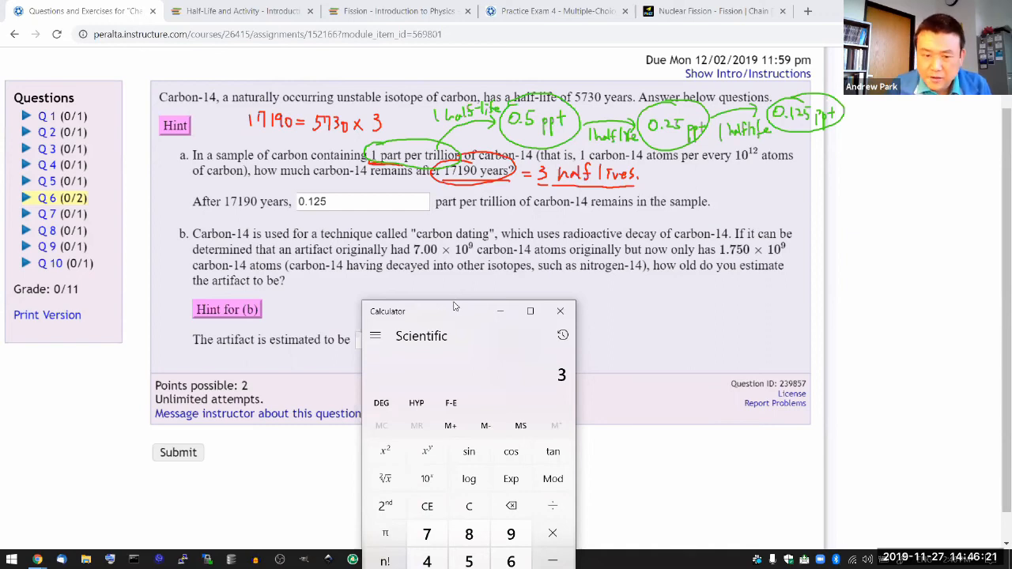
Compute 7 ÷ 1.75 = 4 and note there was originally 4 times as much C14
click(427, 535)
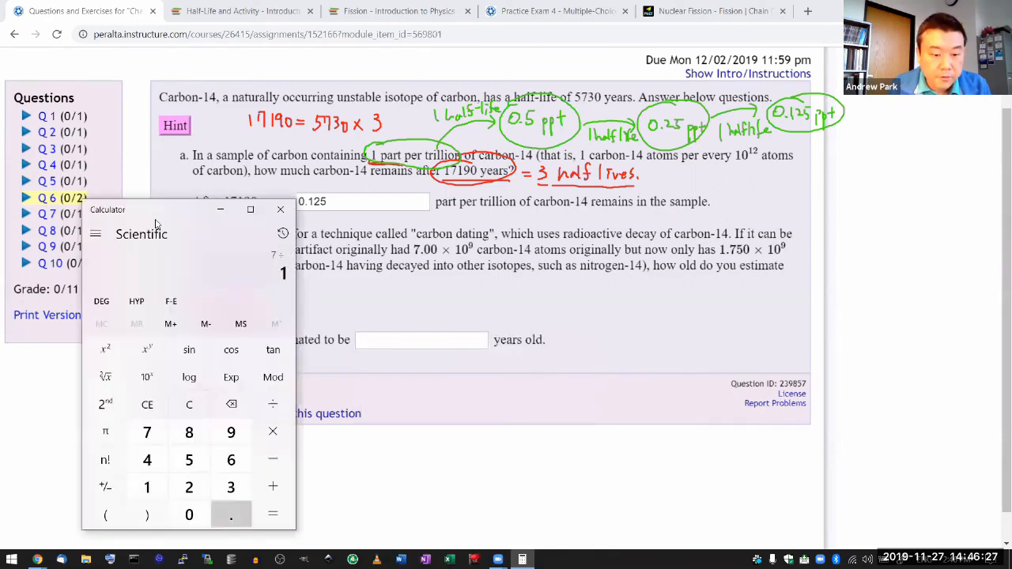
click(272, 516)
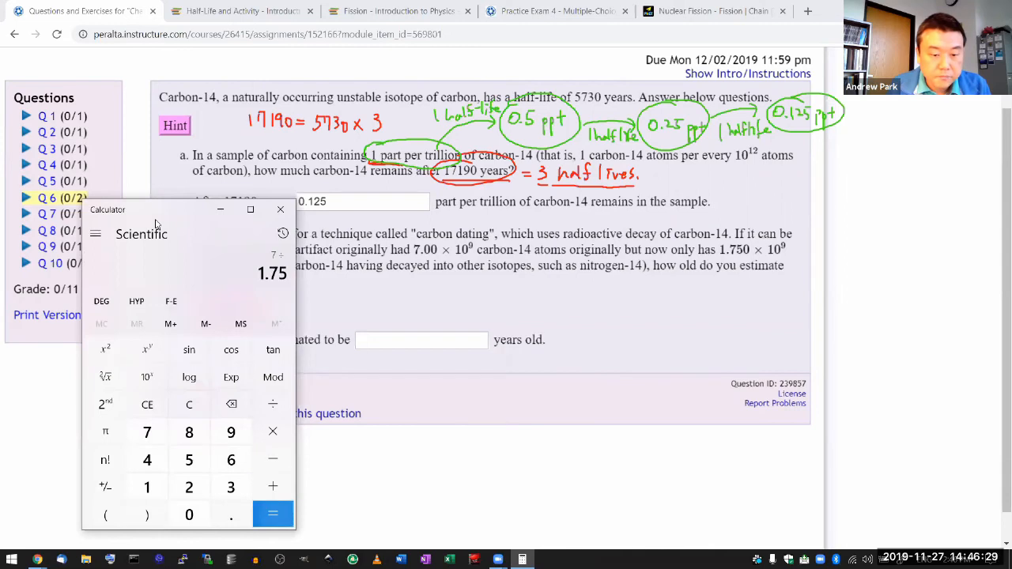
click(272, 513)
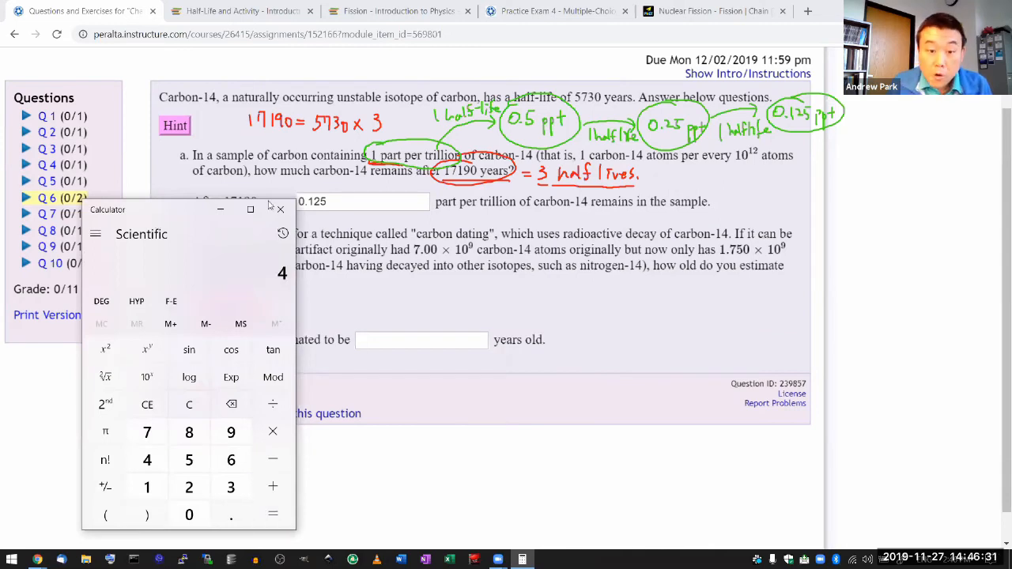
mouse_move(230, 218)
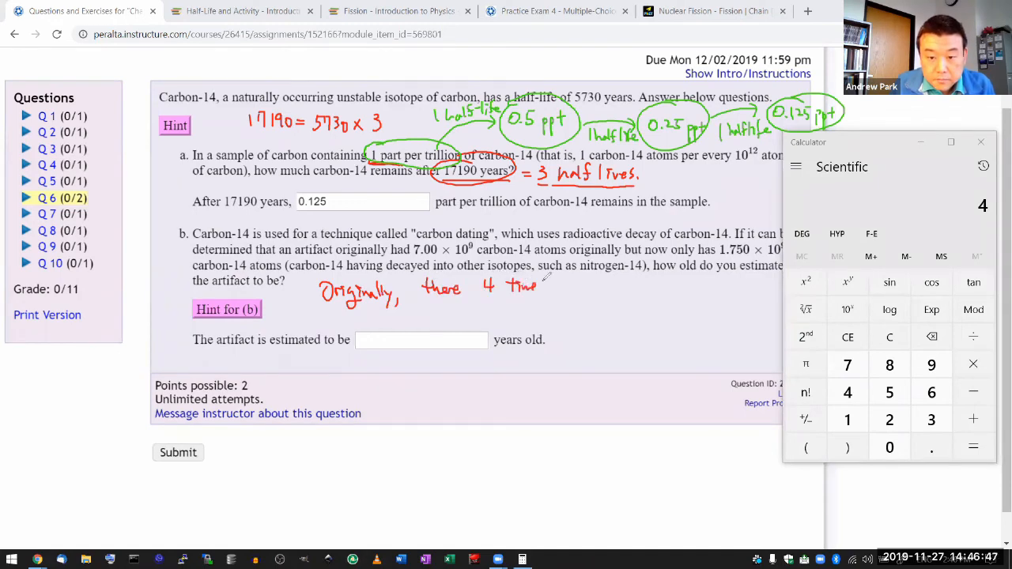
drag(490, 299, 546, 299)
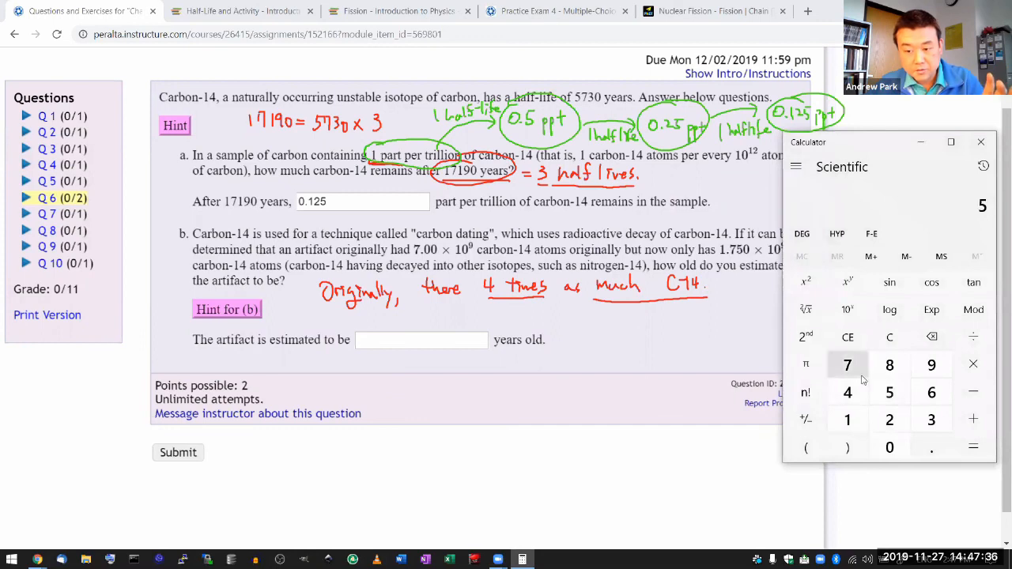
Compute 5730 × 2 = 11460, enter 11460 years for part b, and submit
click(930, 420)
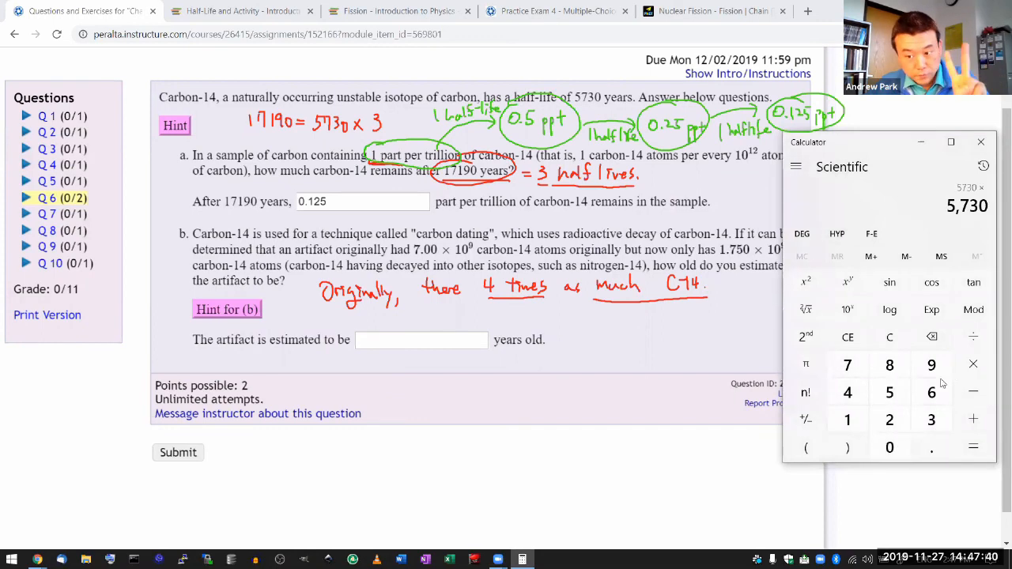
click(974, 445)
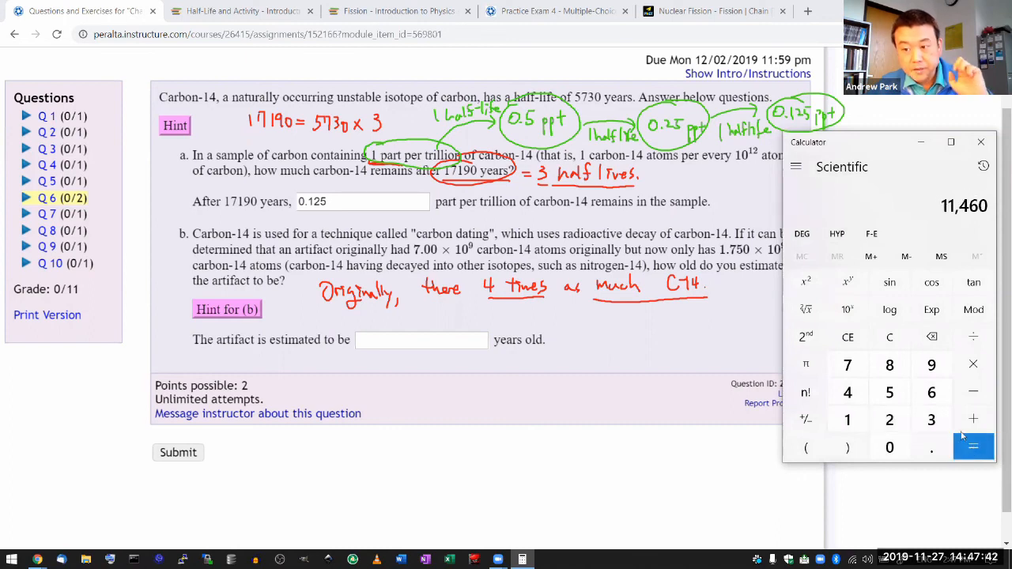
click(420, 339)
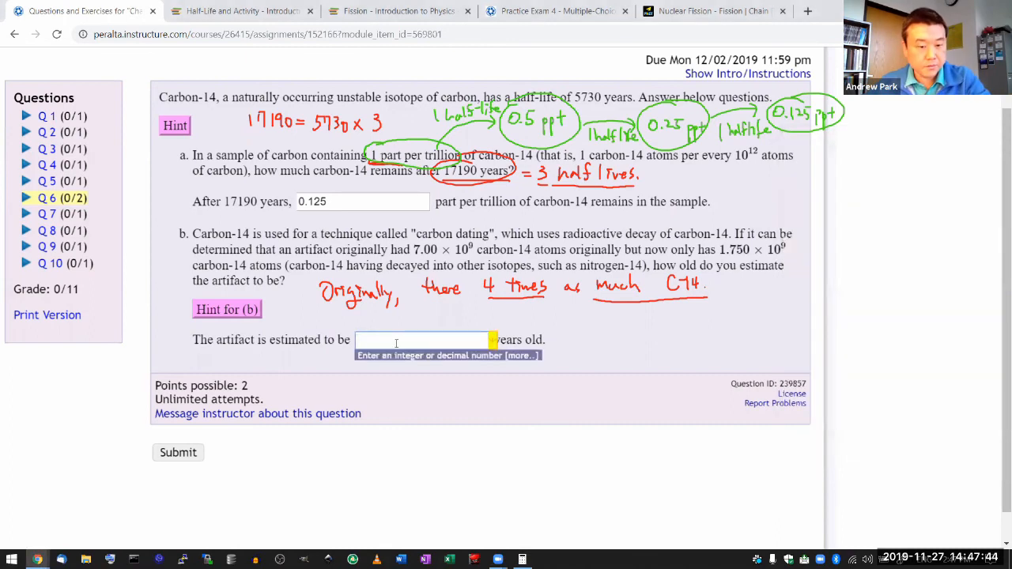
text(11460)
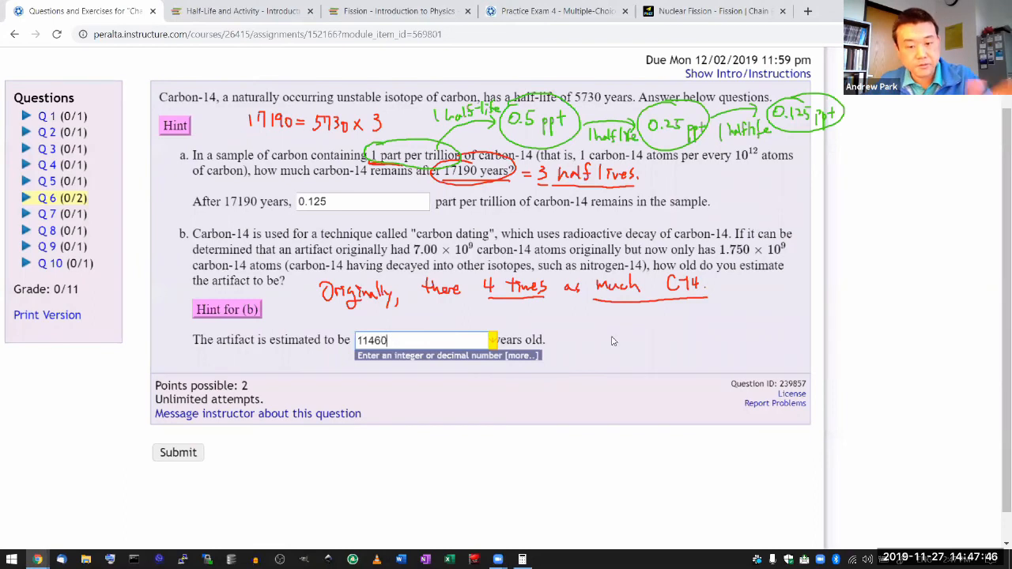
click(177, 452)
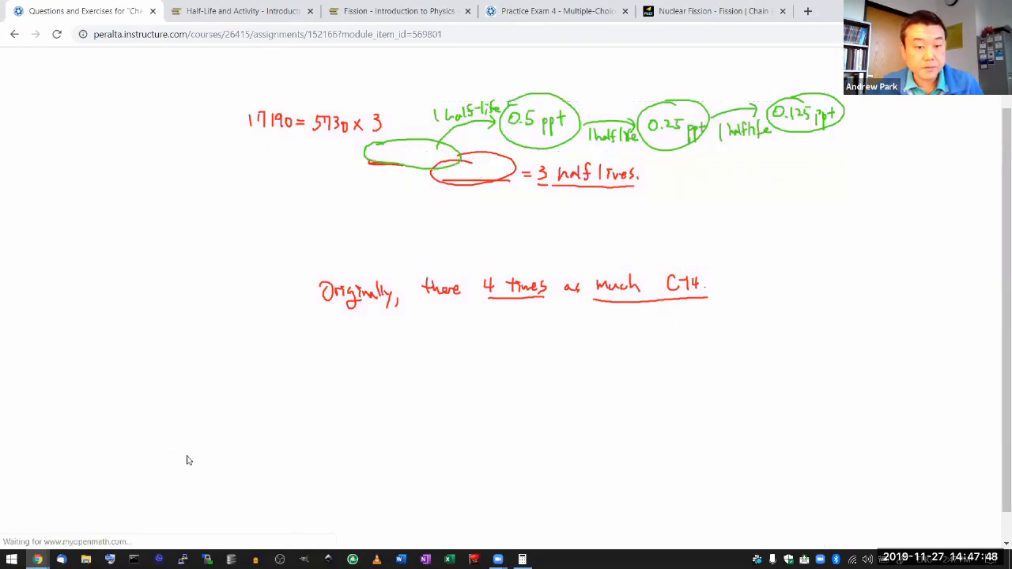